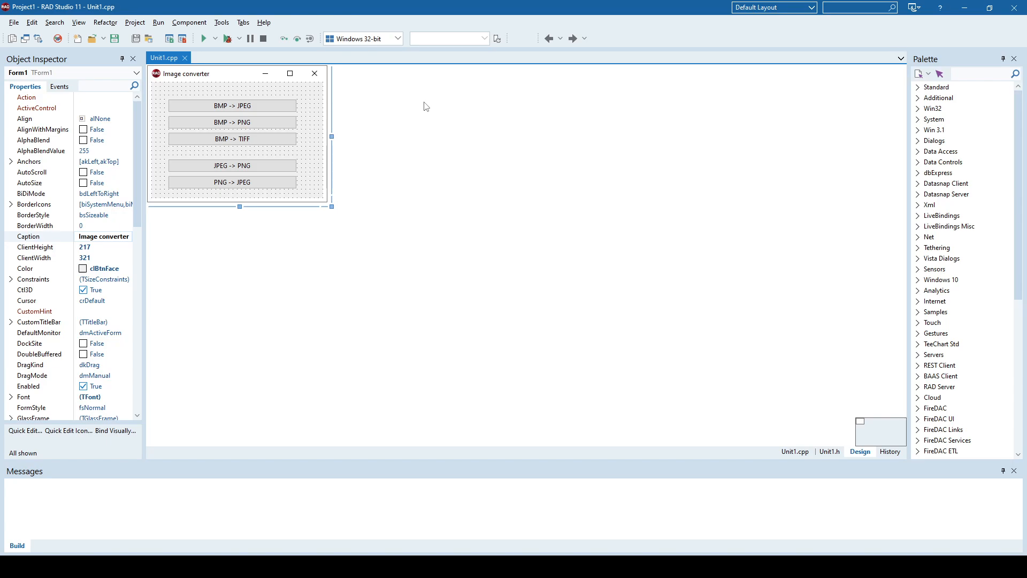
mouse_move(315, 162)
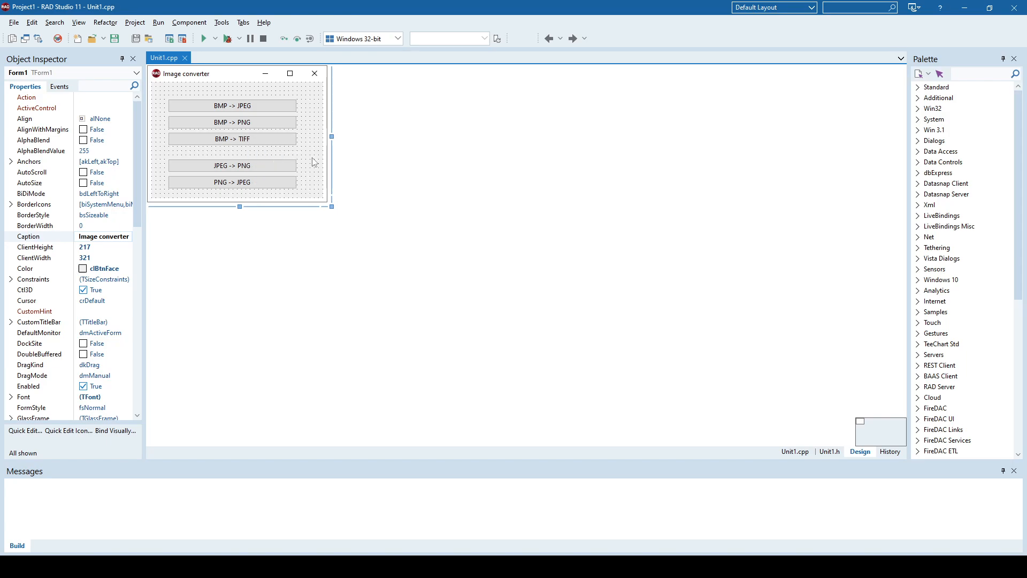
mouse_move(265, 173)
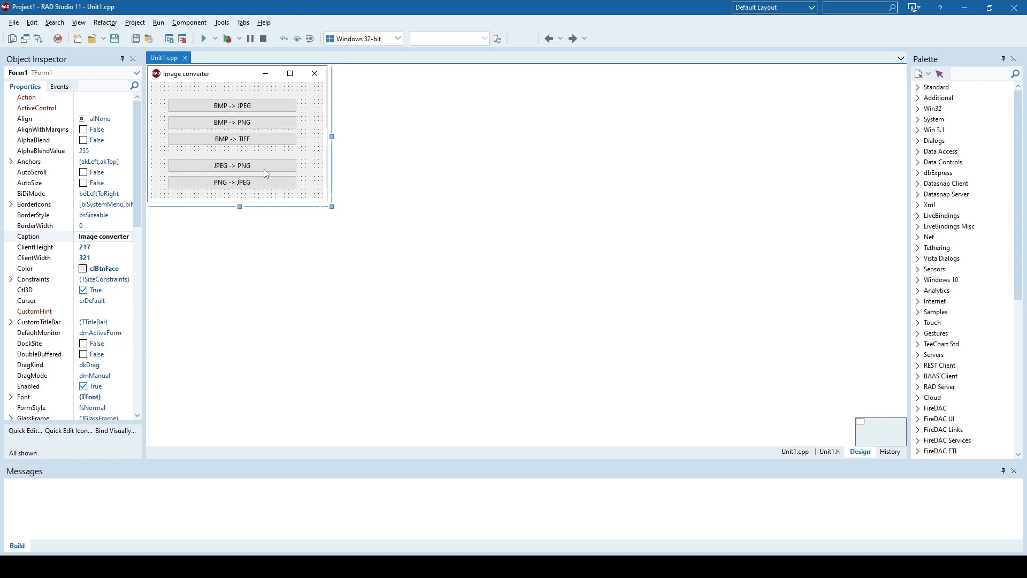
mouse_move(351, 171)
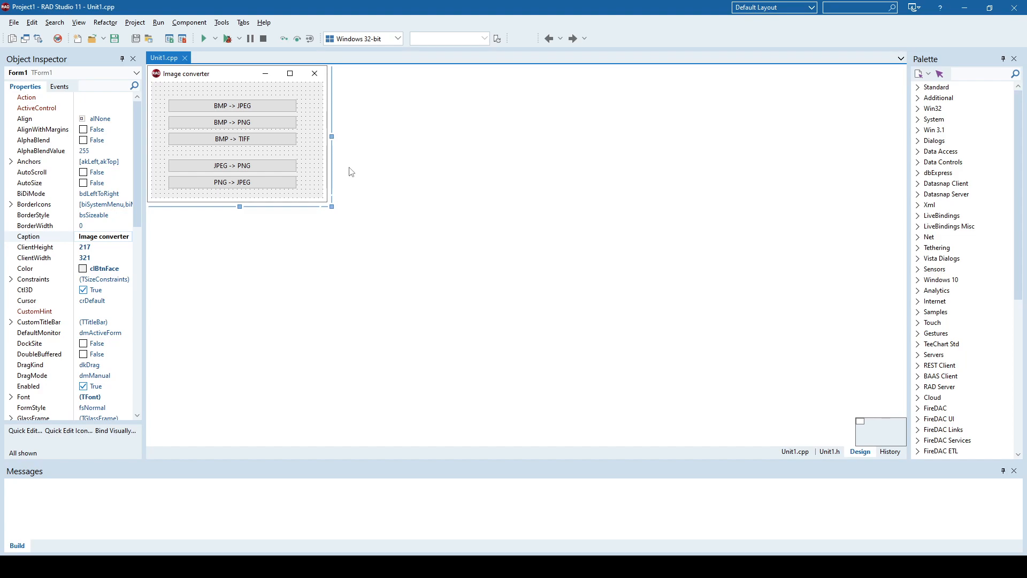
mouse_move(348, 145)
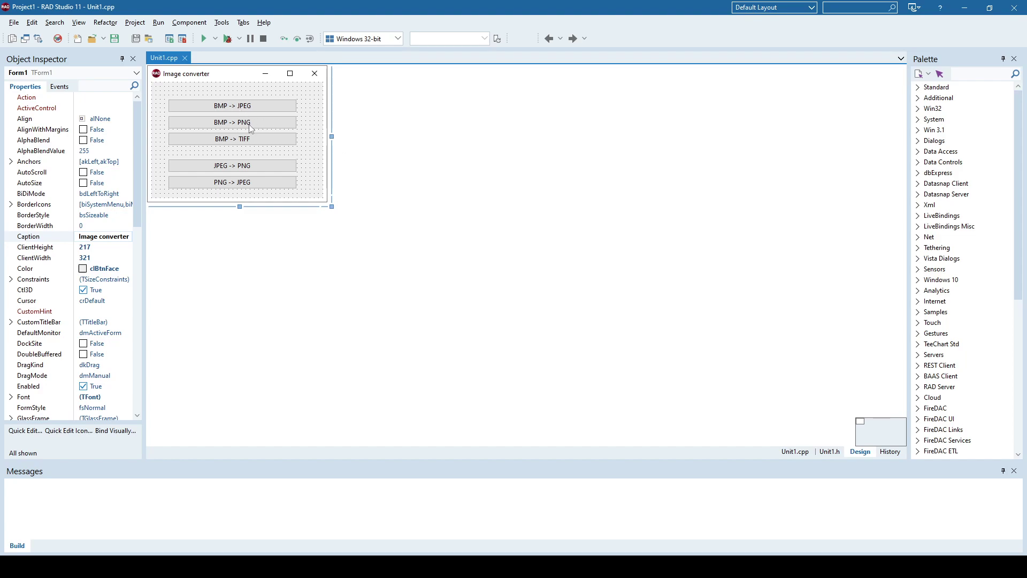
mouse_move(250, 111)
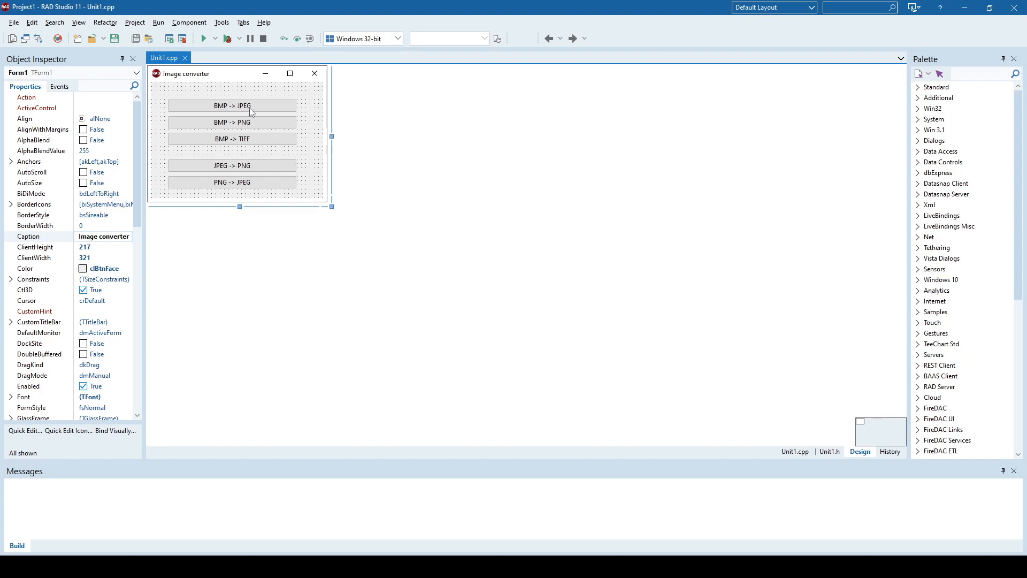
mouse_move(228, 111)
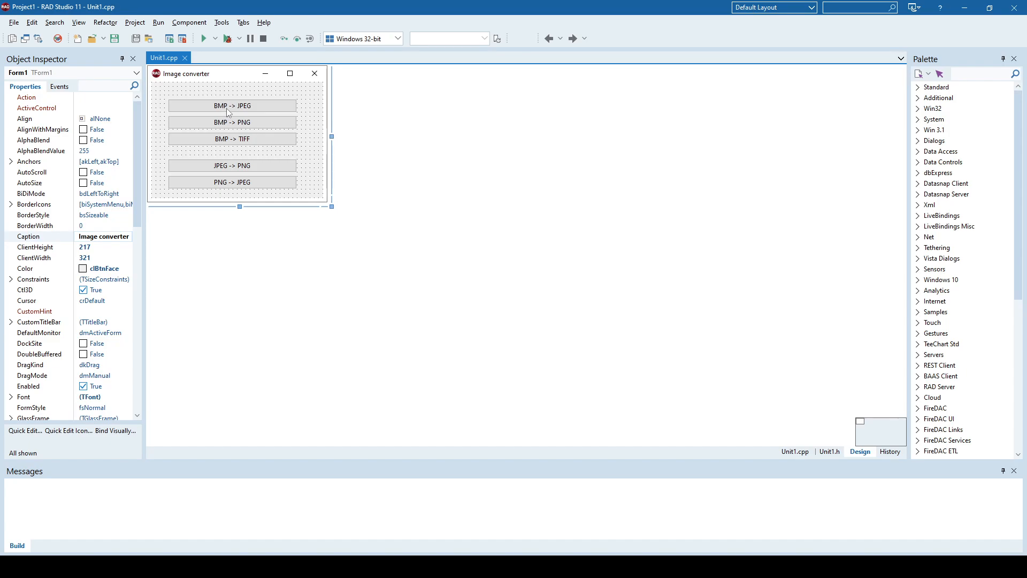
mouse_move(251, 111)
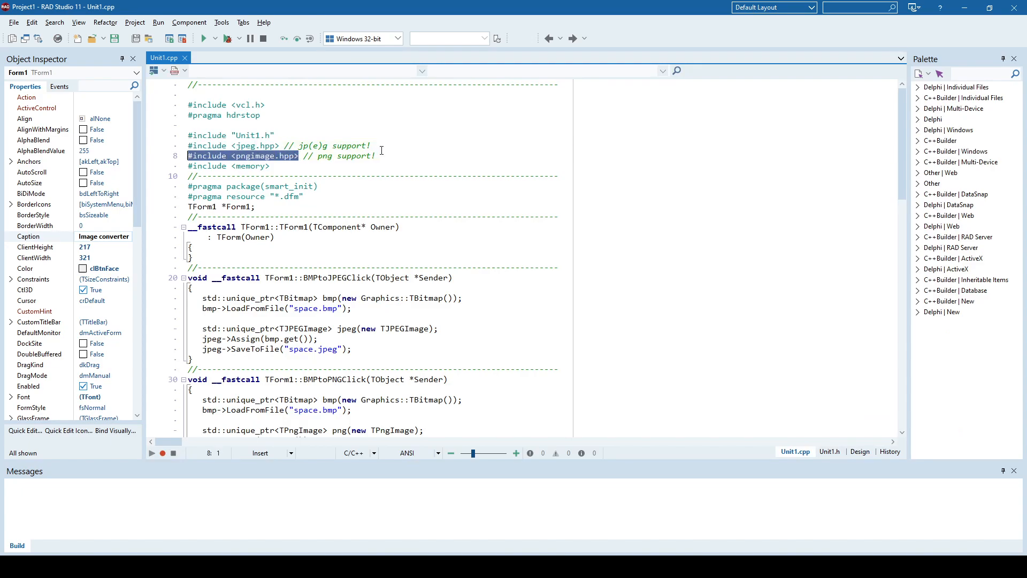
- Return to the Image converter form's design layout
left_click(860, 452)
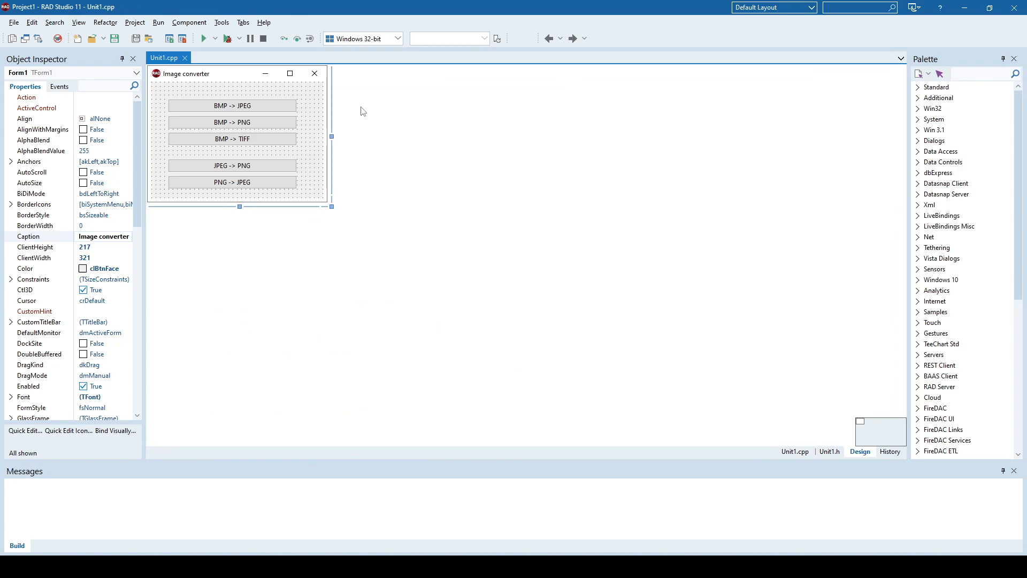
mouse_move(244, 110)
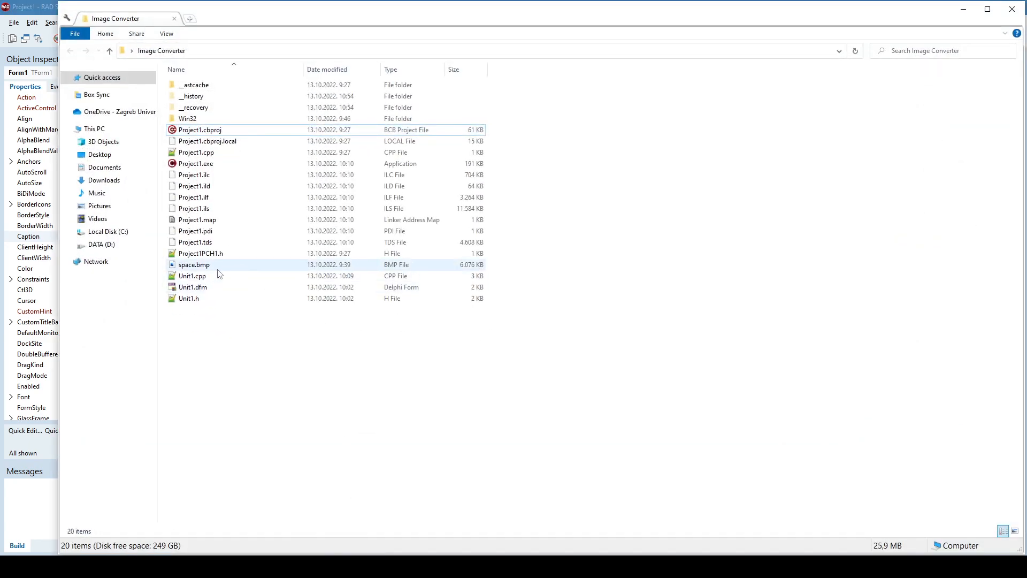
- Preview space.bmp as the planet picture in Photos and close it again
double_click(194, 264)
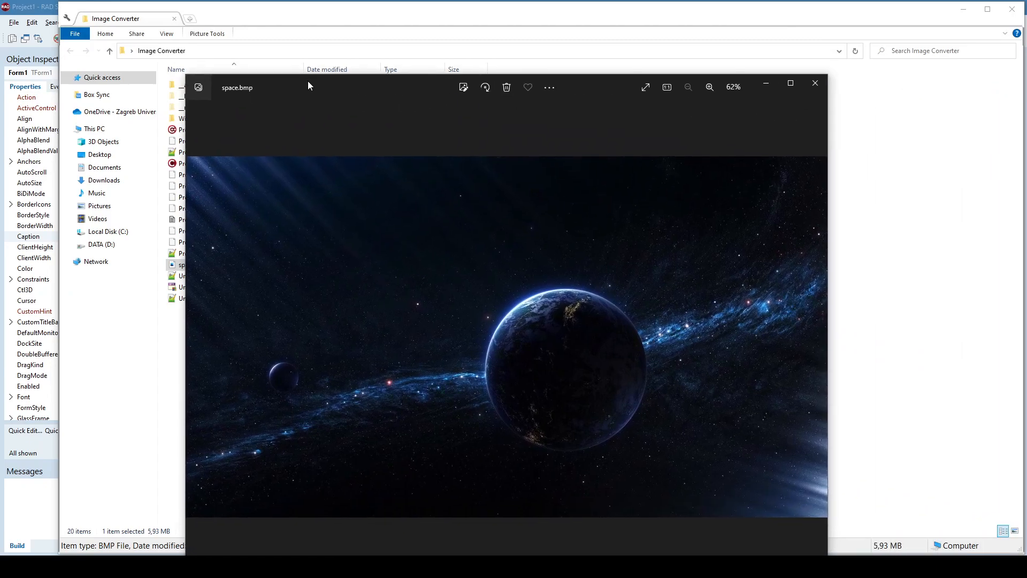
mouse_move(815, 83)
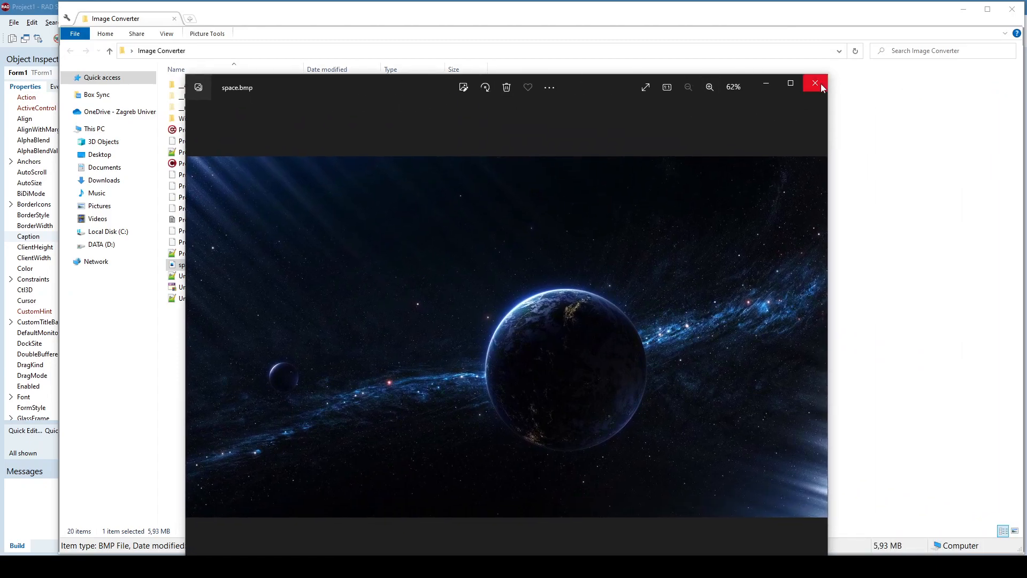
mouse_move(372, 90)
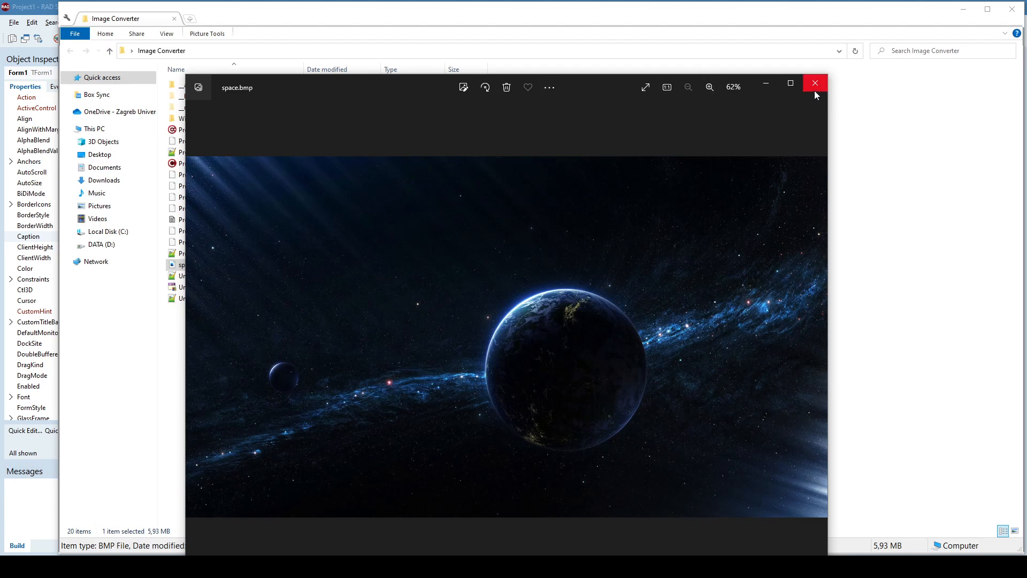
left_click(815, 83)
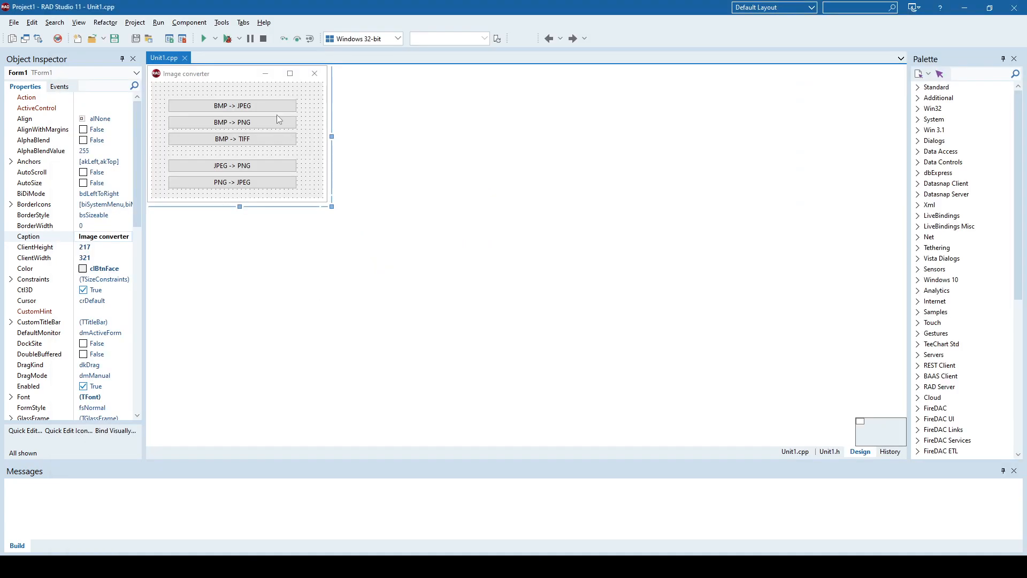
- Jump from the BMP -> JPEG button to its BMPtoJPEGClick handler and highlight the TBitmap loading of space.bmp
left_click(231, 105)
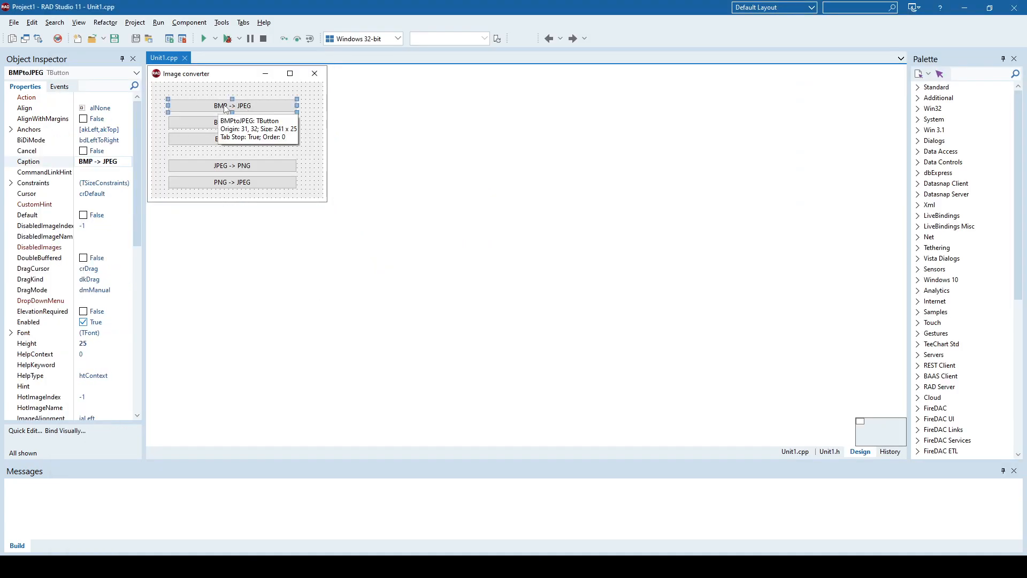
double_click(231, 105)
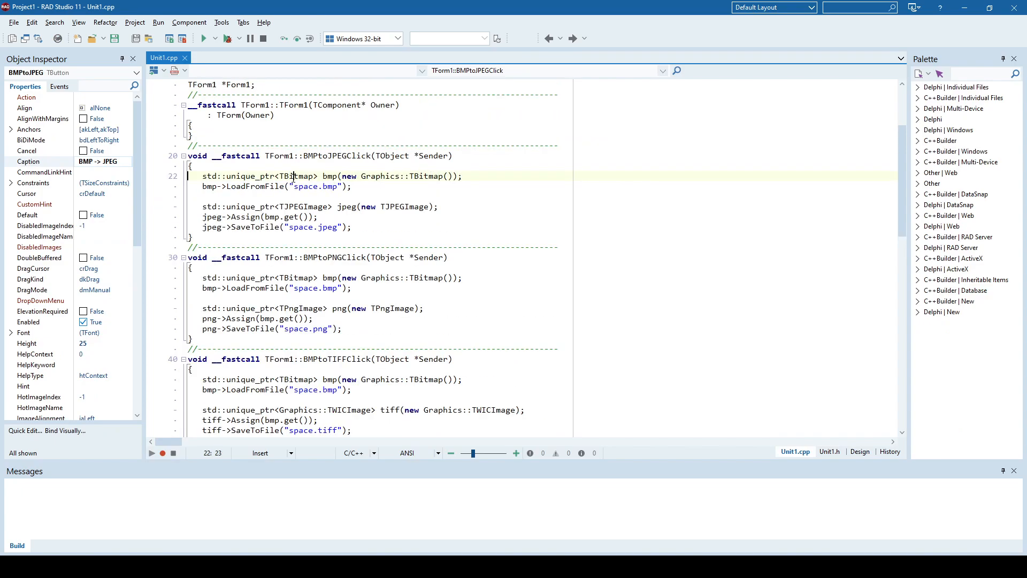
double_click(299, 175)
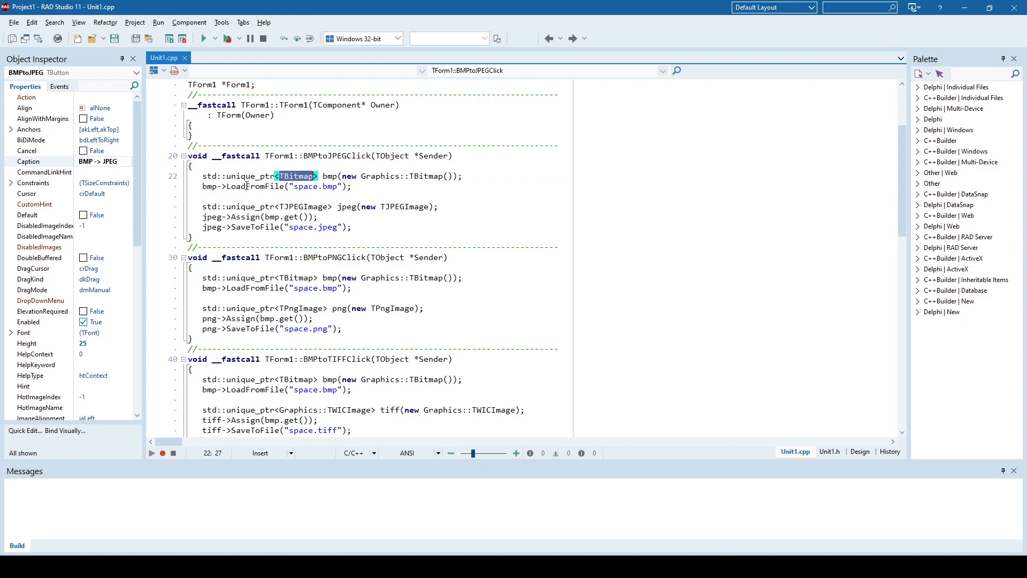
double_click(255, 186)
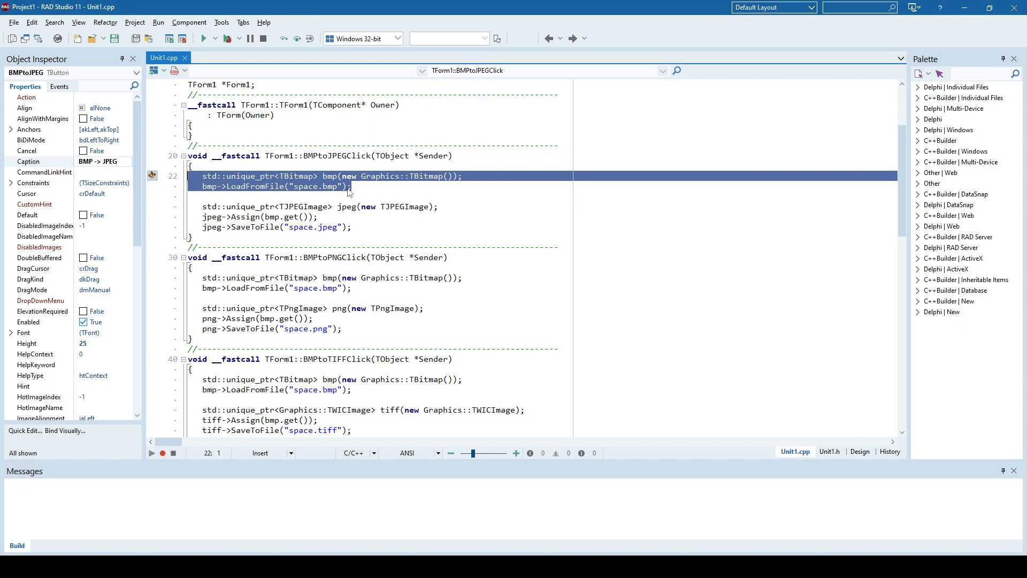
- Highlight the TBitmap type and the jpeg object's Assign and save-to-space.jpeg lines
double_click(294, 176)
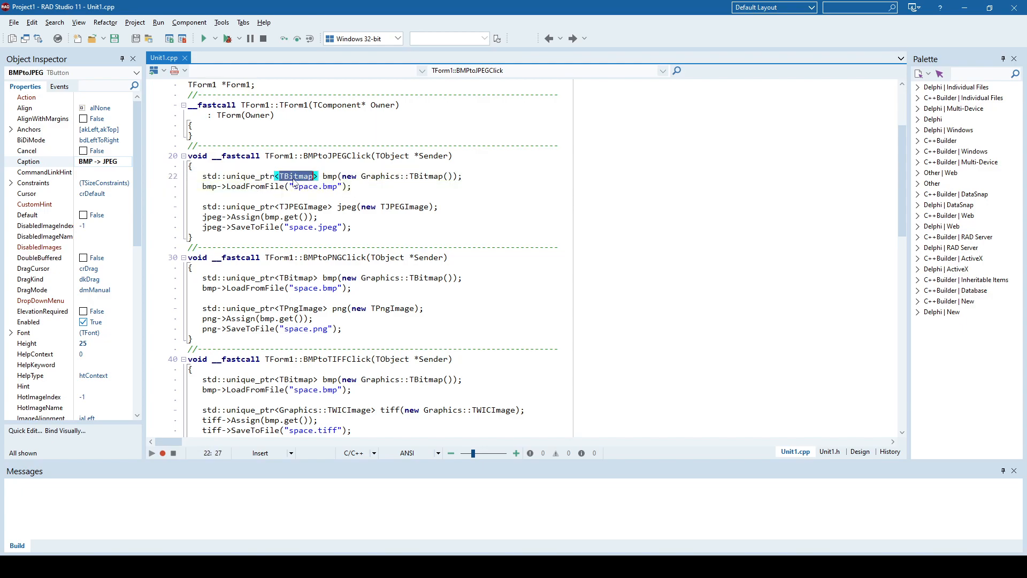
left_click(361, 196)
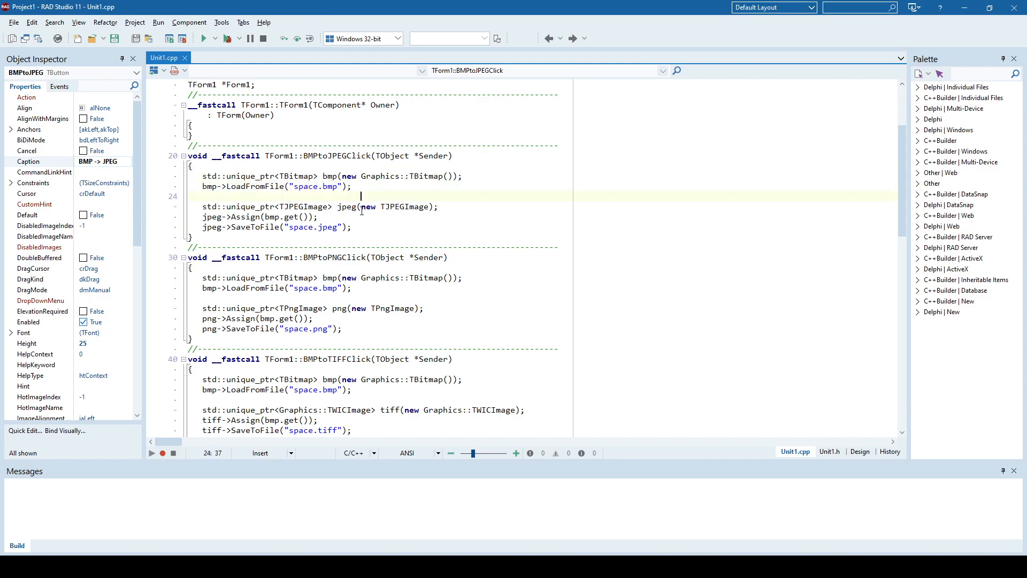
double_click(303, 206)
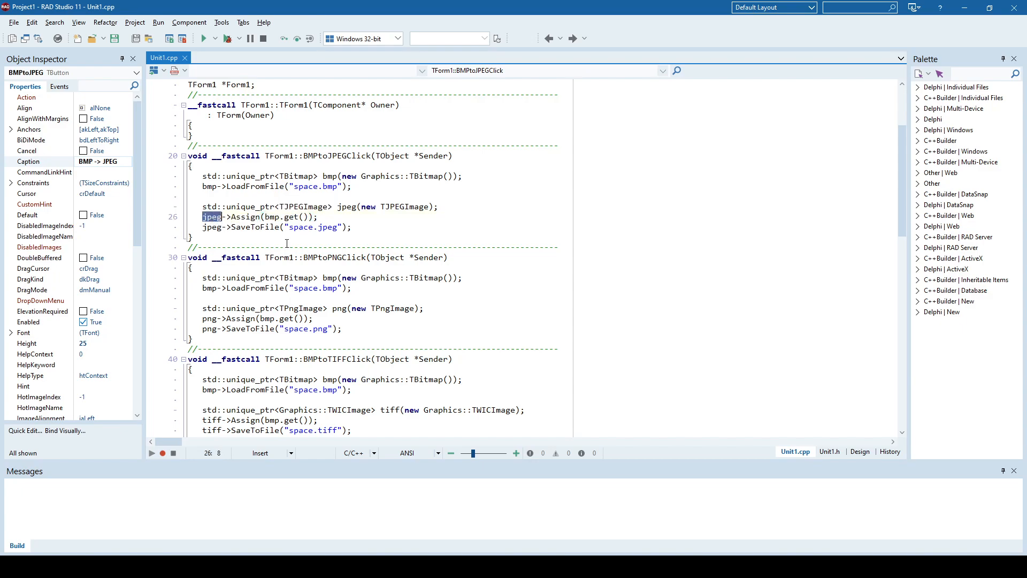
double_click(254, 227)
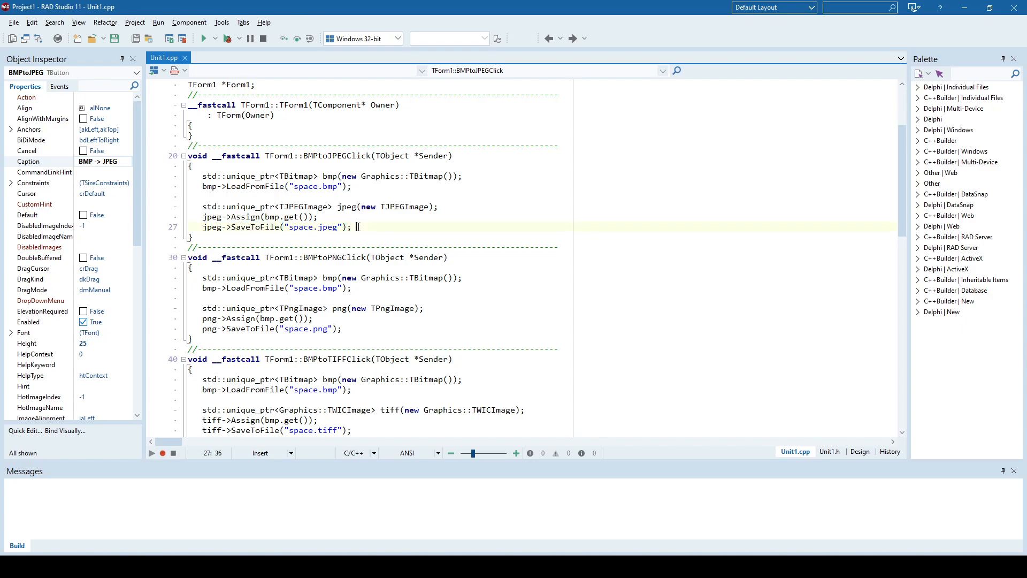
mouse_move(460, 206)
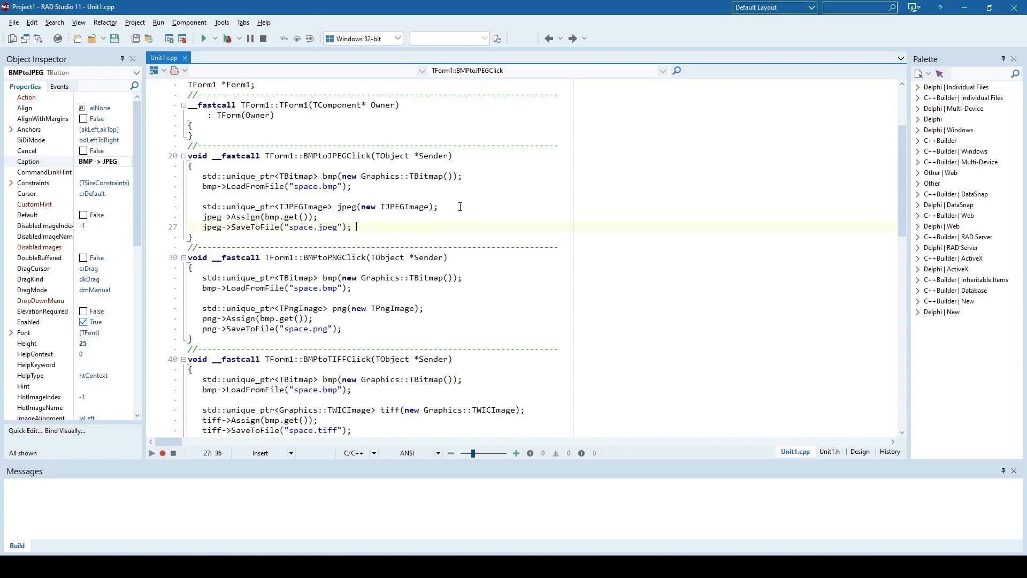
mouse_move(202, 38)
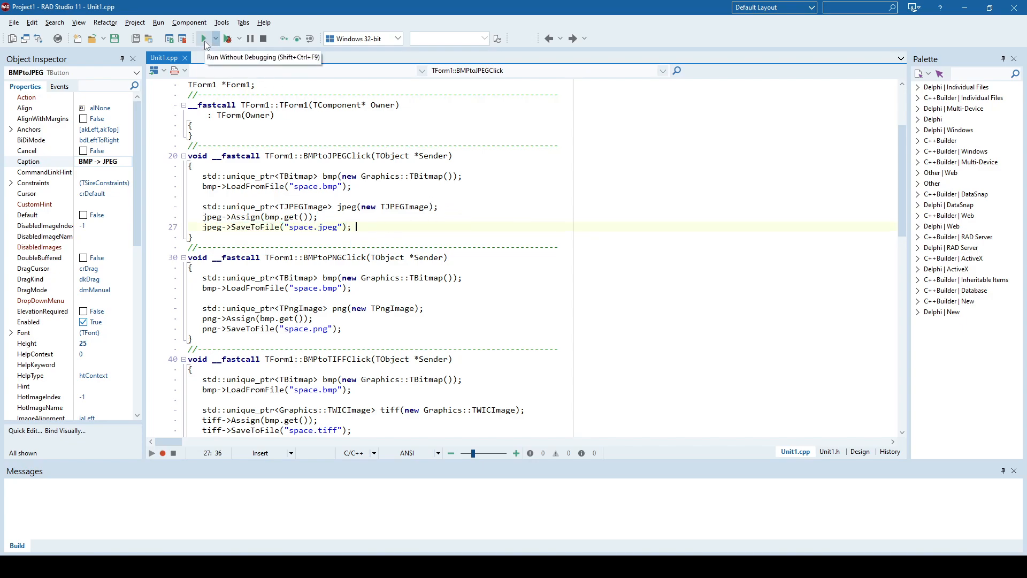
- Run the converter, produce space.jpeg from space.bmp, preview it and close the viewer
left_click(204, 38)
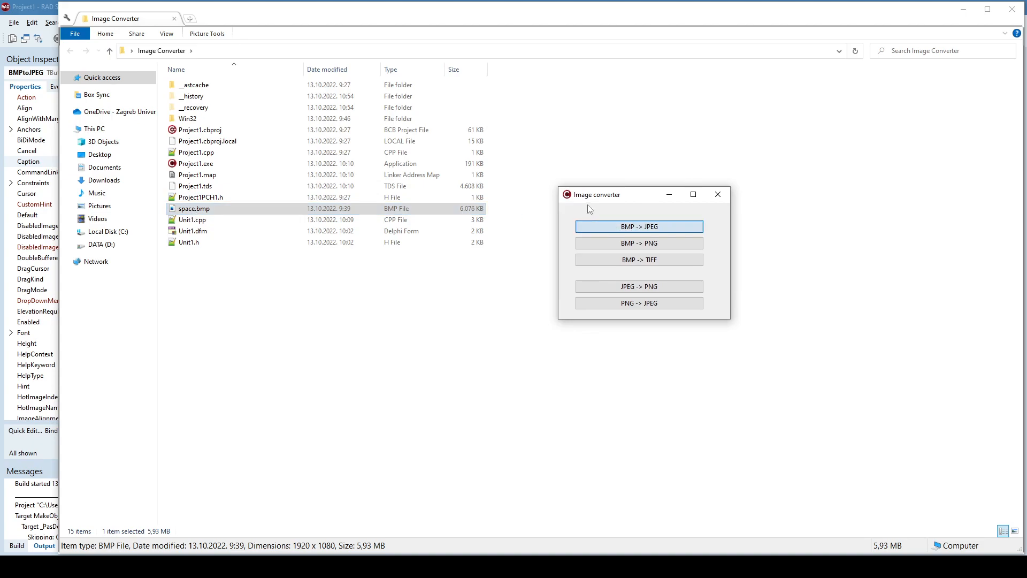
left_click(639, 226)
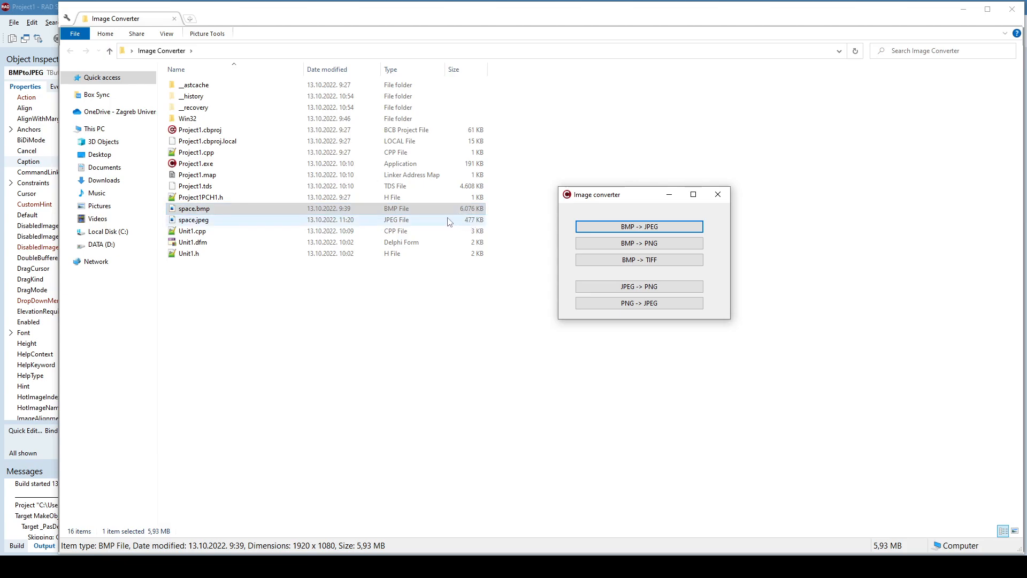
mouse_move(463, 223)
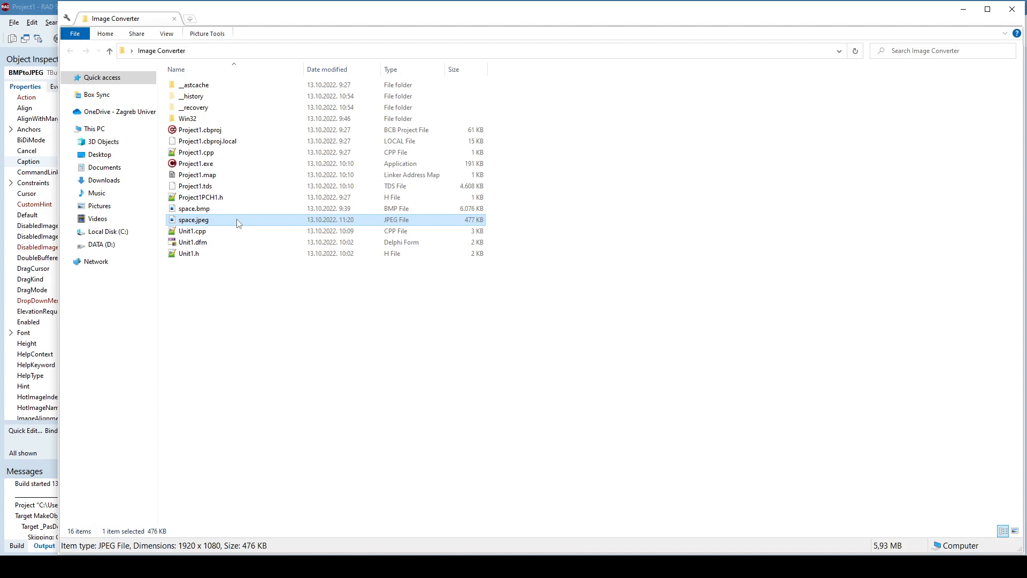
double_click(192, 220)
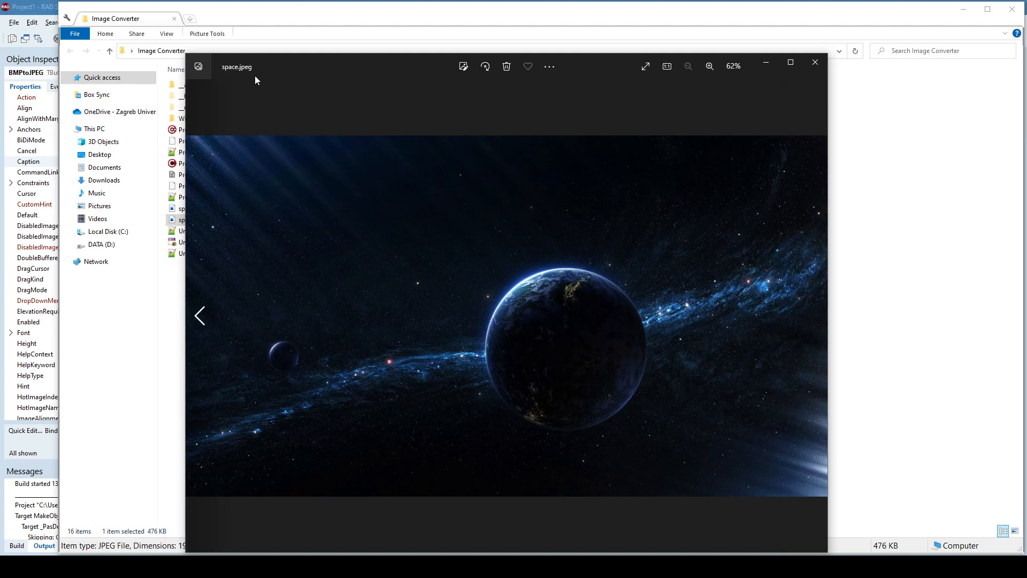
left_click(815, 62)
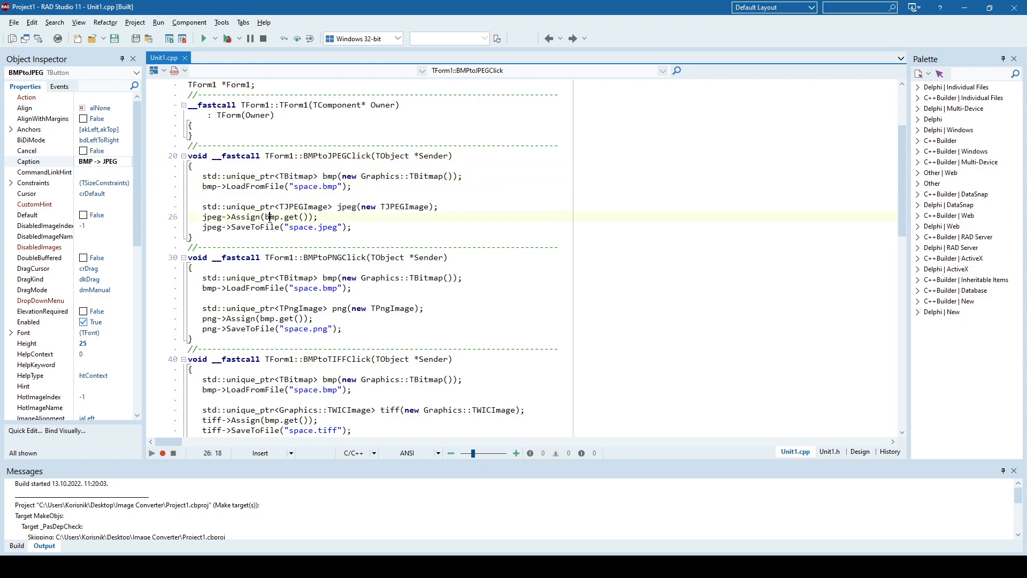
double_click(211, 216)
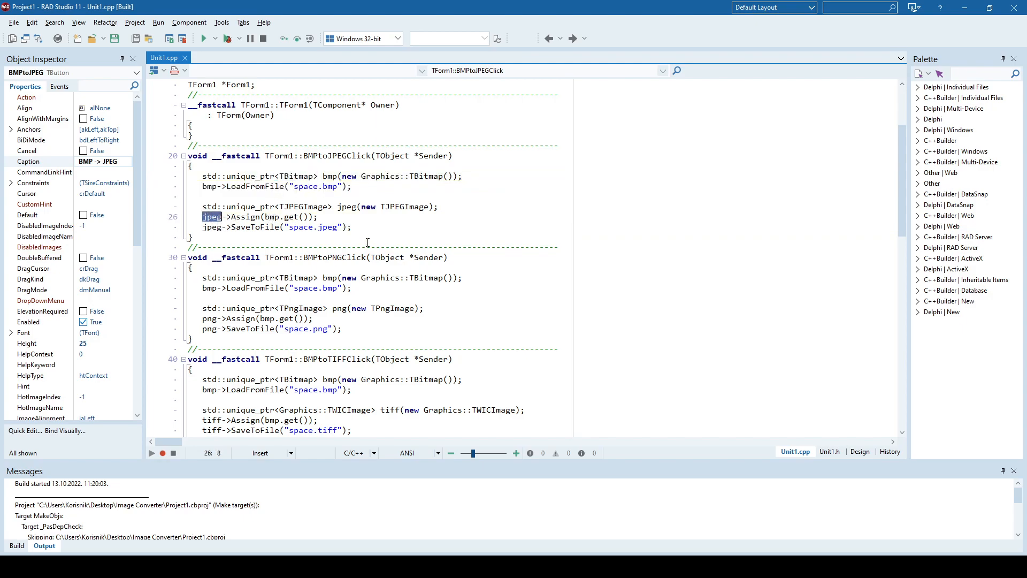
left_click(860, 450)
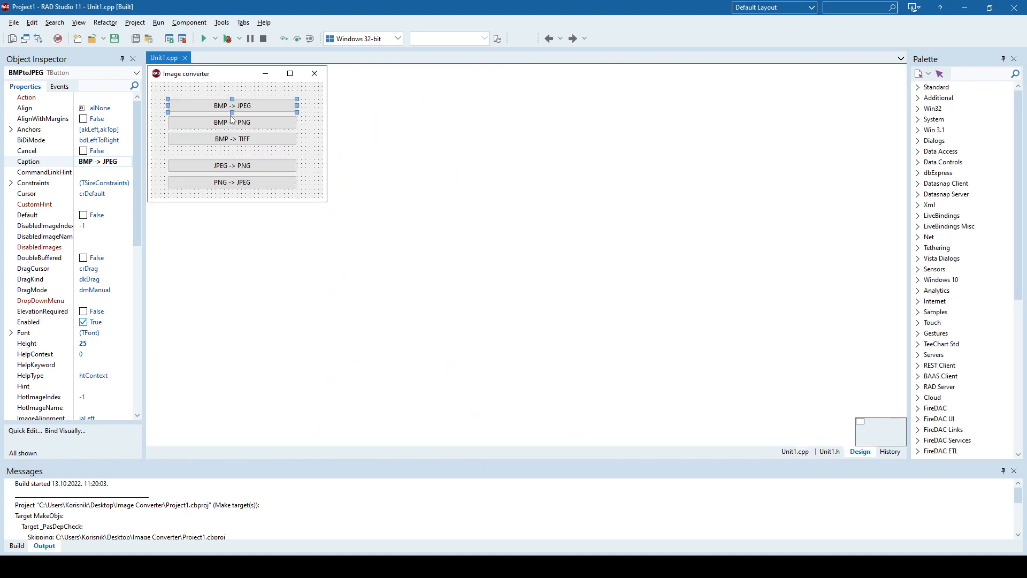
left_click(231, 122)
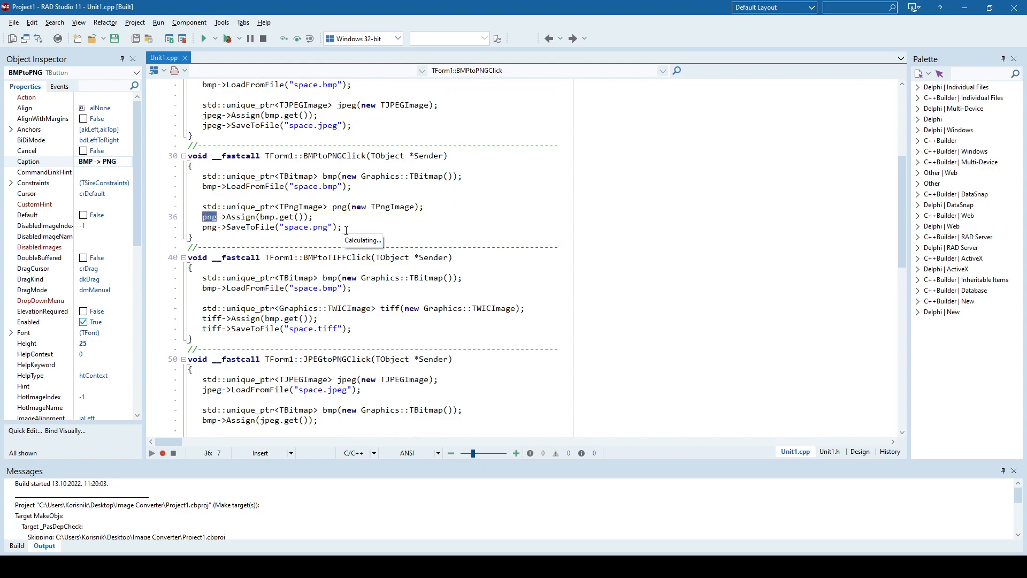
mouse_move(312, 207)
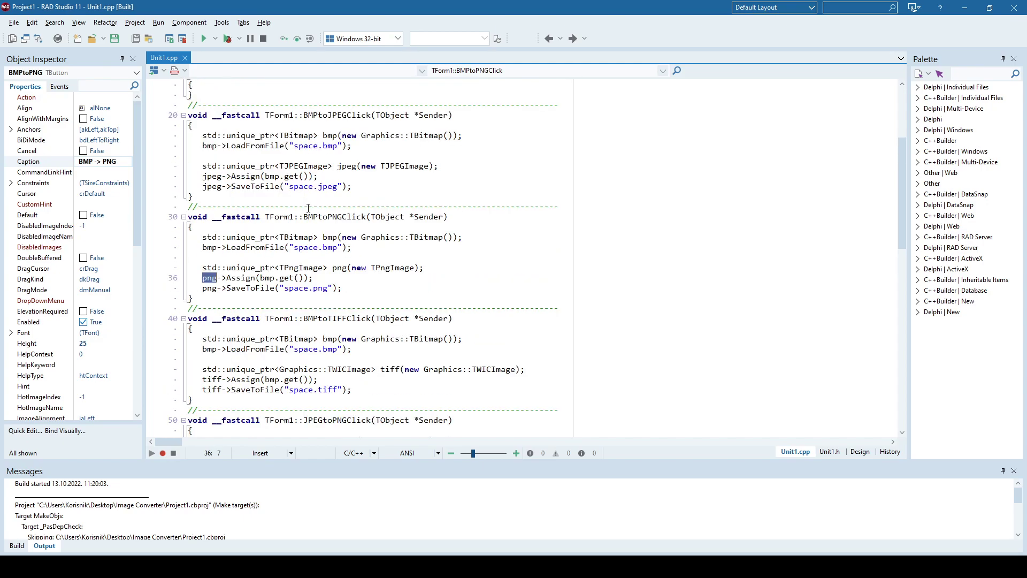
double_click(302, 166)
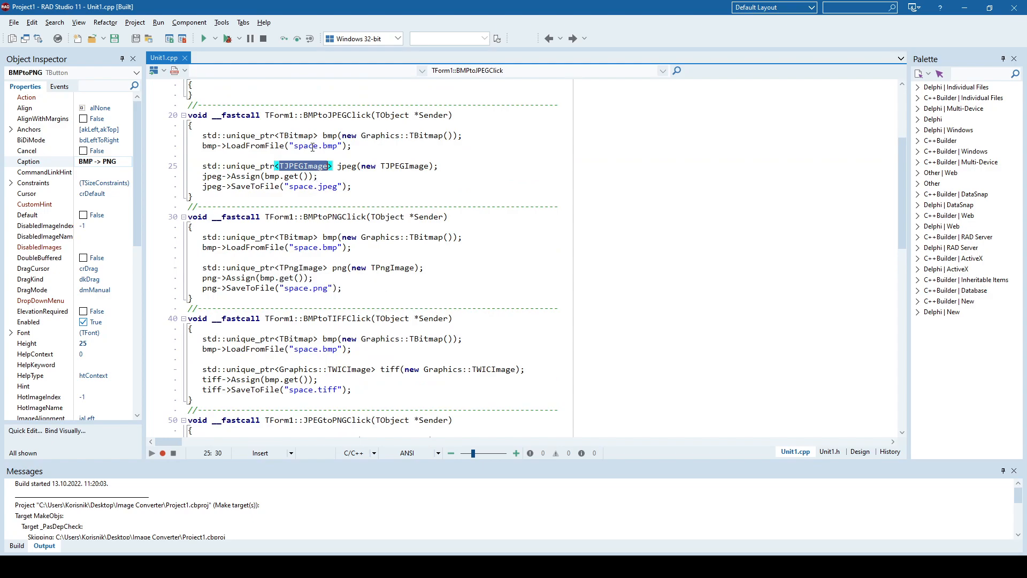
double_click(299, 268)
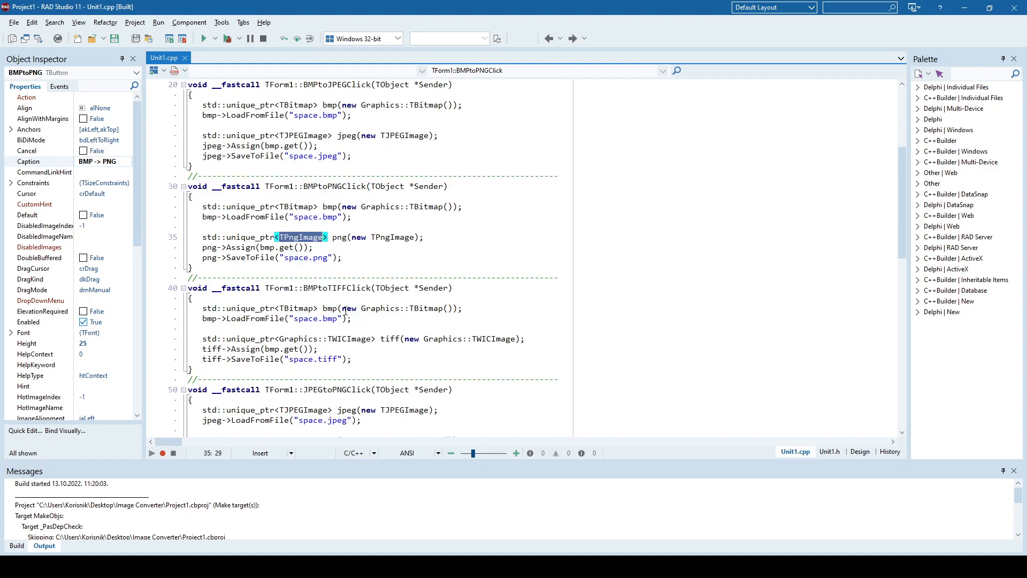
scroll("down", 3)
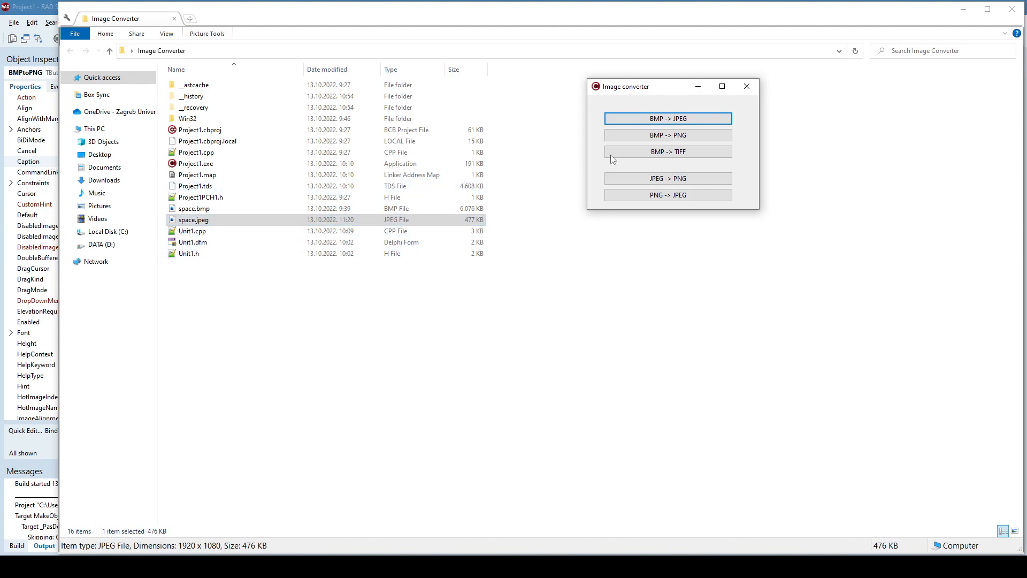
mouse_move(670, 140)
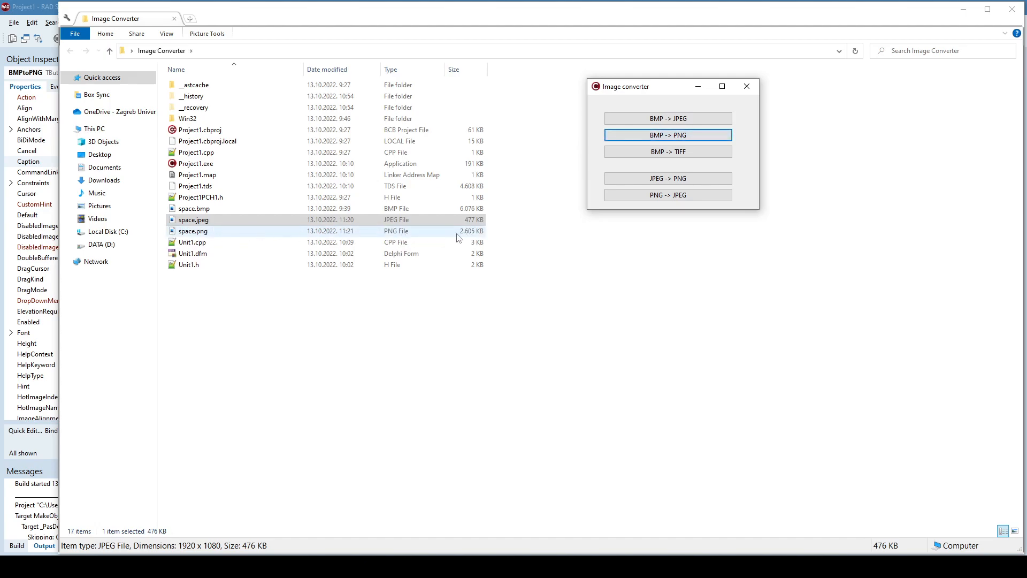
- Preview the newly created space.png in the photo viewer and close it
left_click(194, 207)
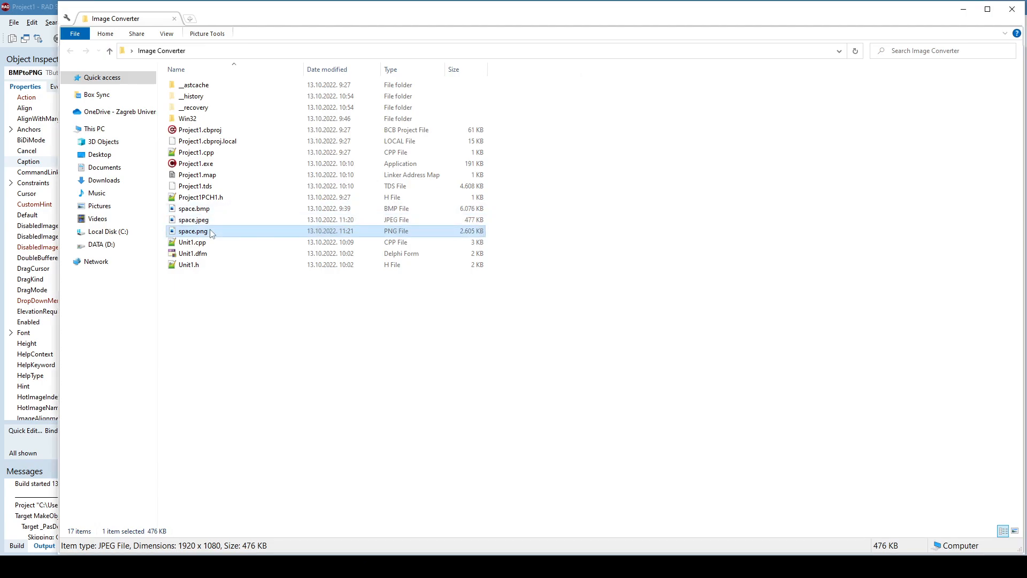
double_click(192, 231)
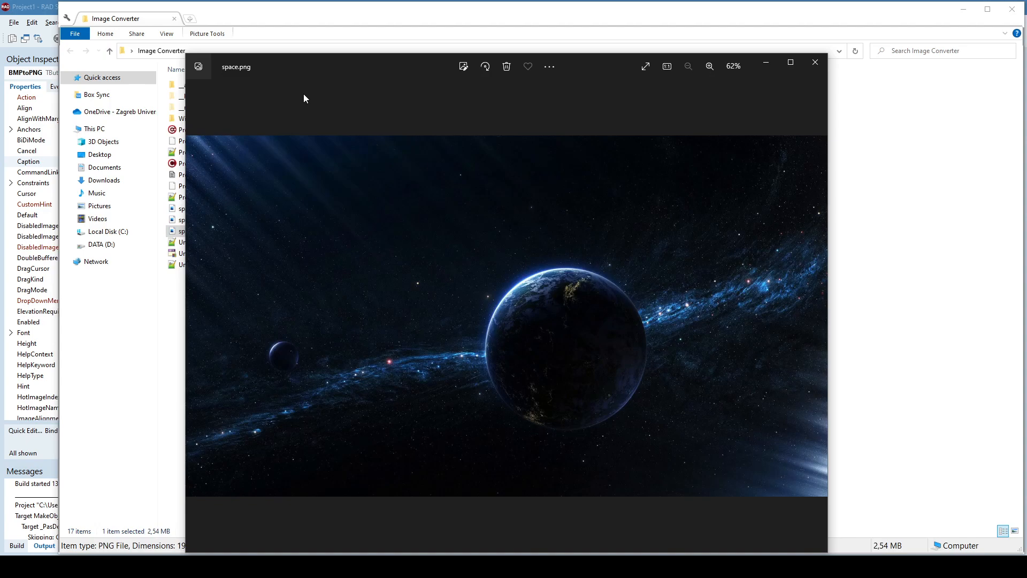
left_click(816, 62)
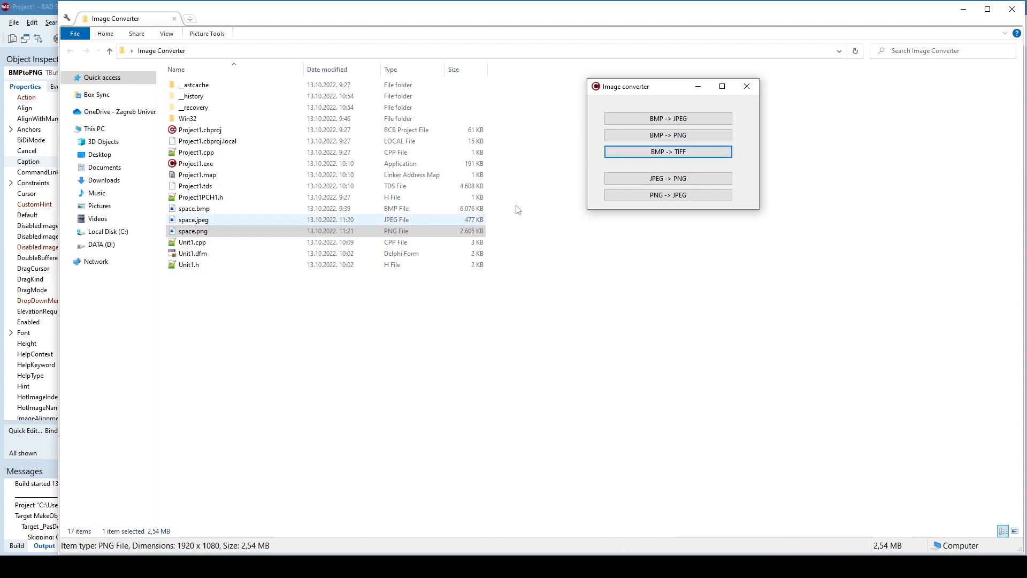
- Convert the bitmap into space.tiff and open the new TIFF file
left_click(668, 152)
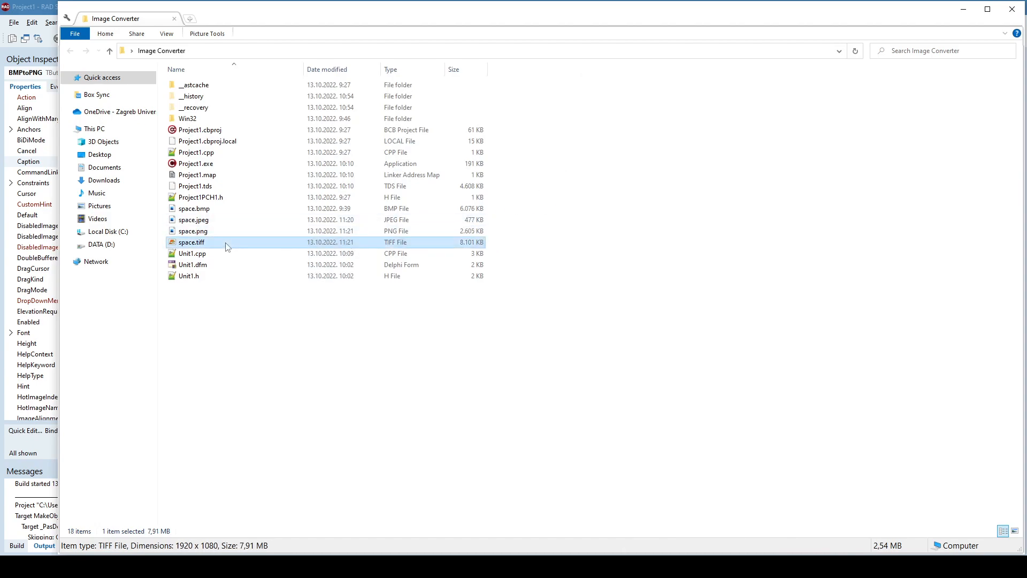
double_click(190, 242)
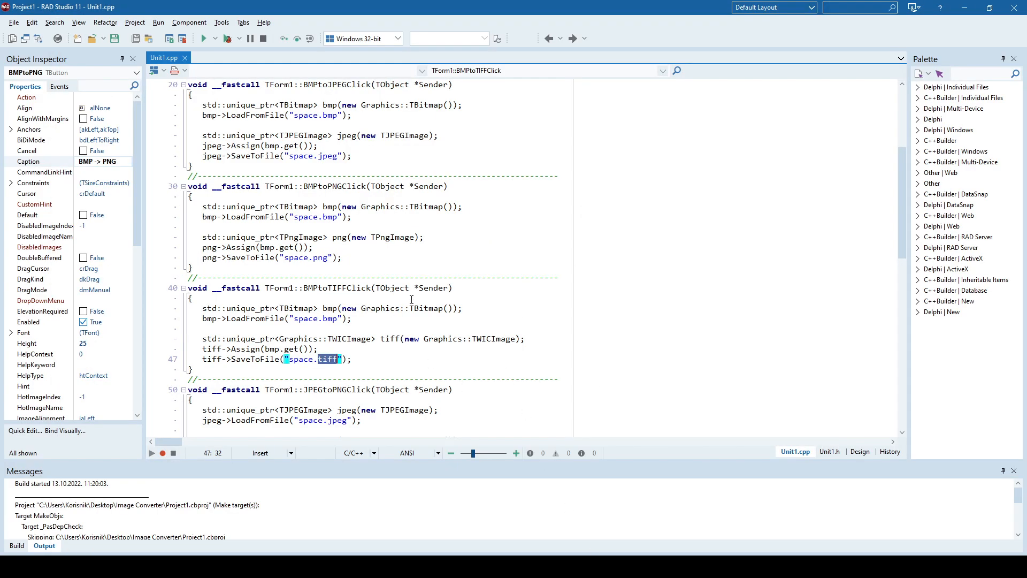
scroll("down", 3)
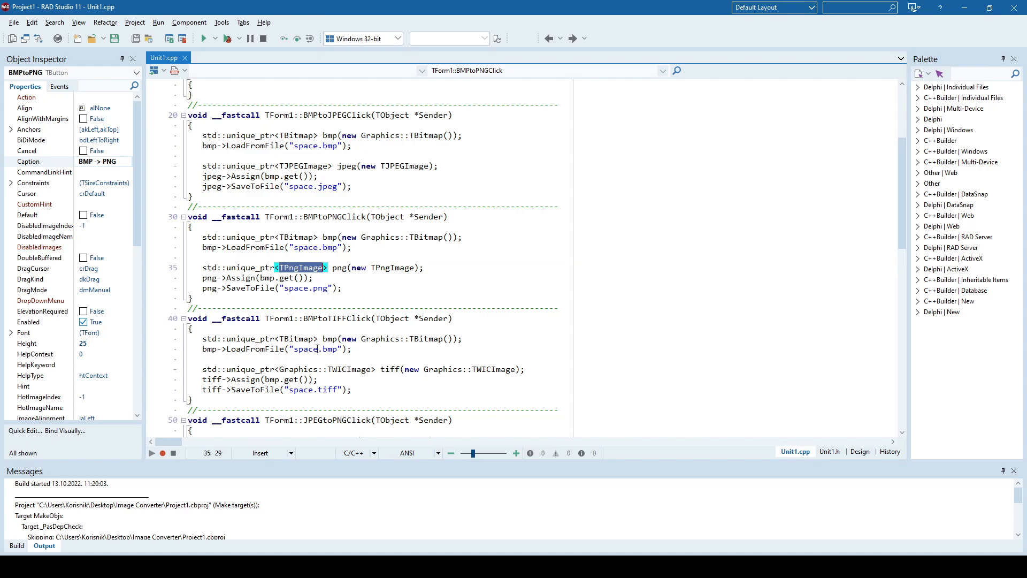
double_click(351, 369)
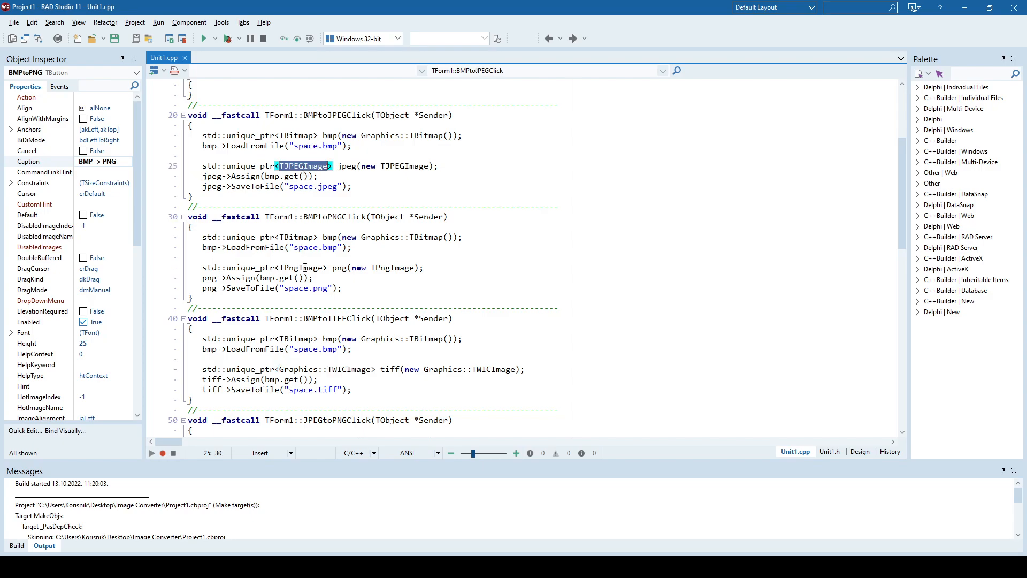
double_click(349, 369)
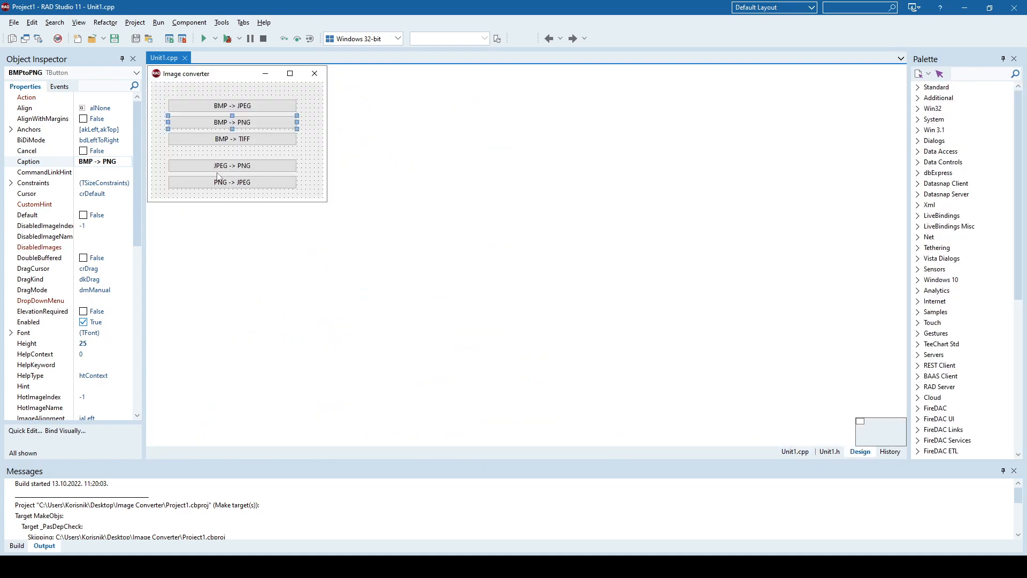
mouse_move(326, 159)
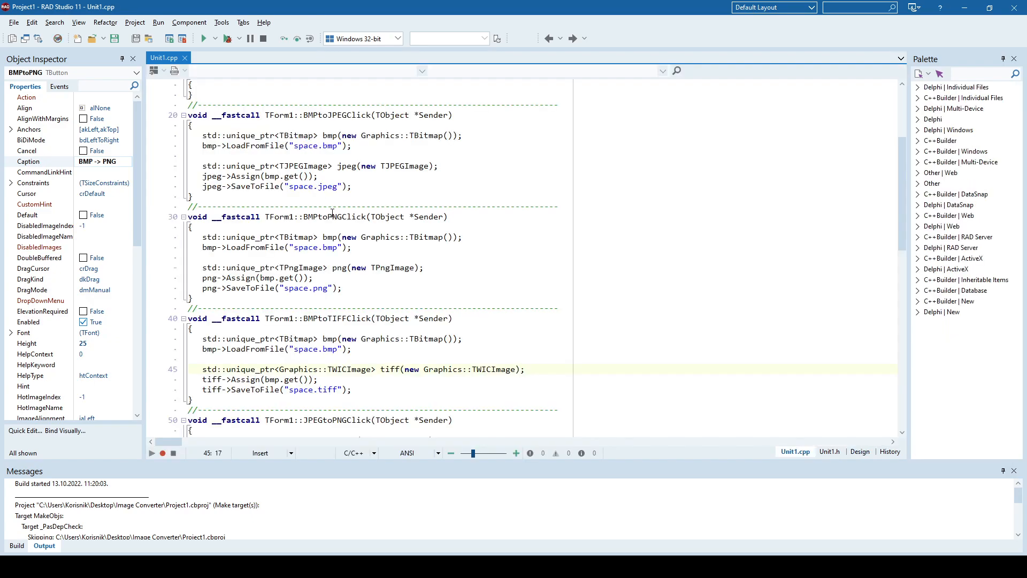
scroll("down", 3)
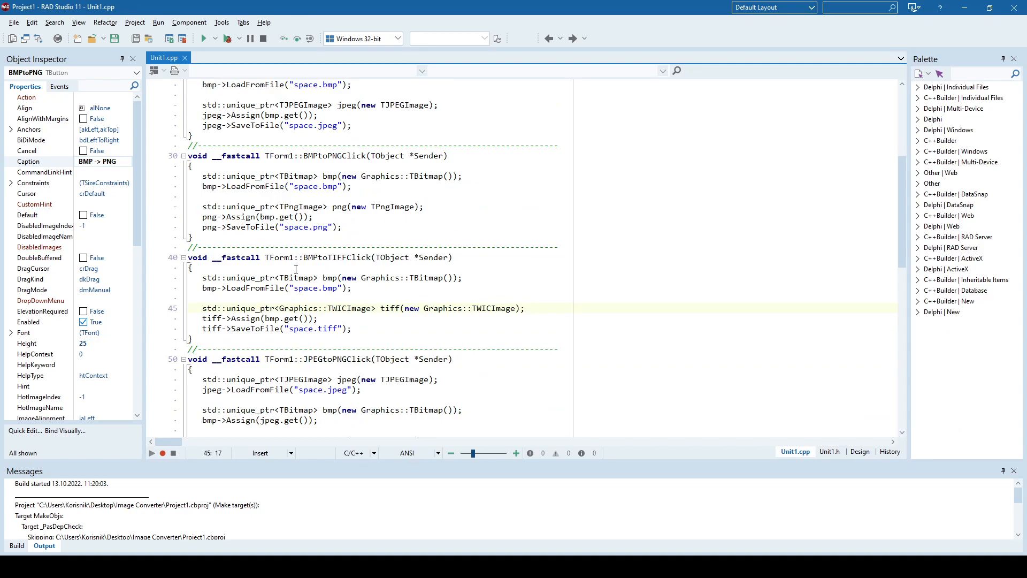
scroll("down", 3)
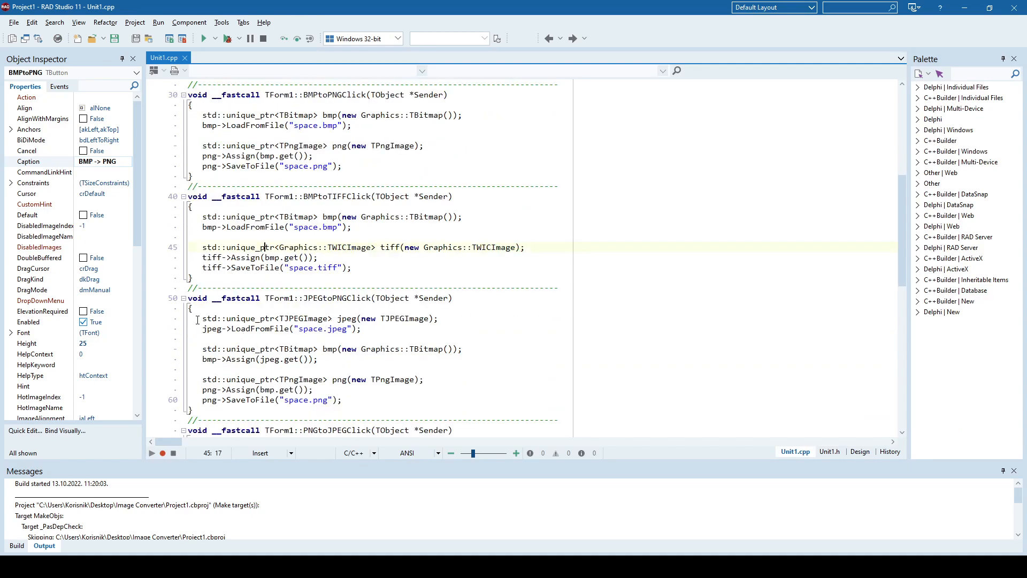
double_click(337, 298)
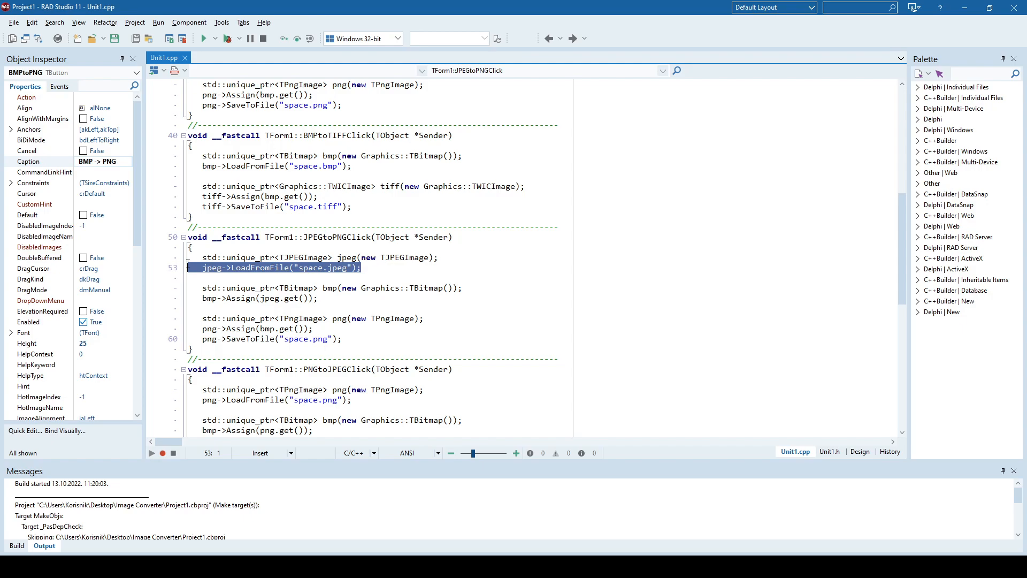
double_click(302, 257)
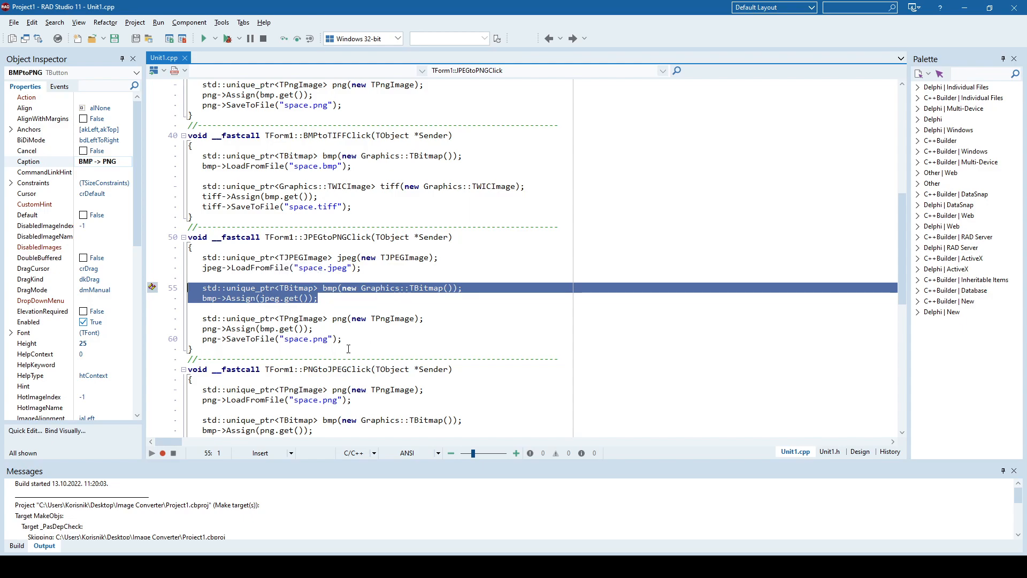
mouse_move(372, 288)
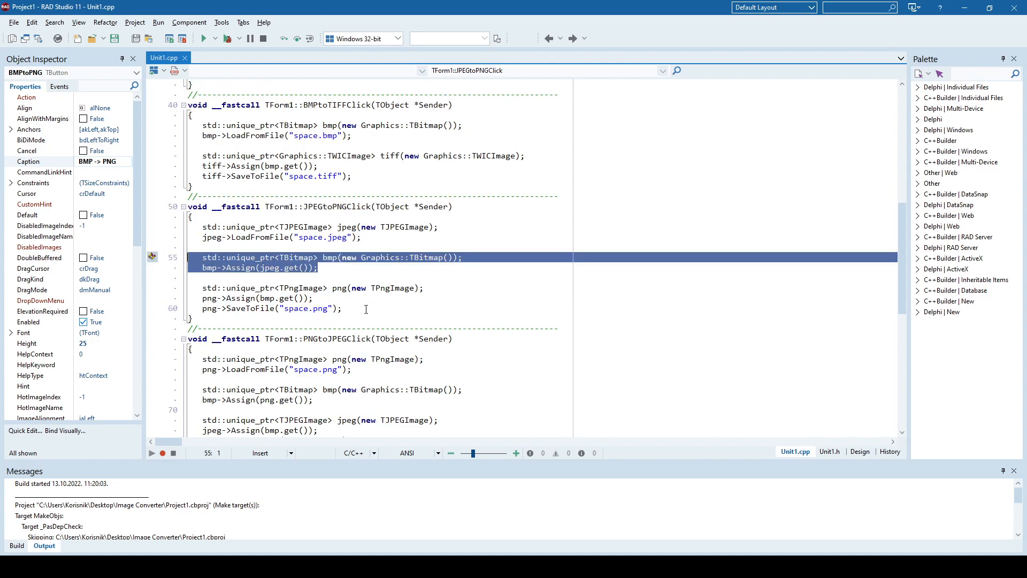
scroll("down", 3)
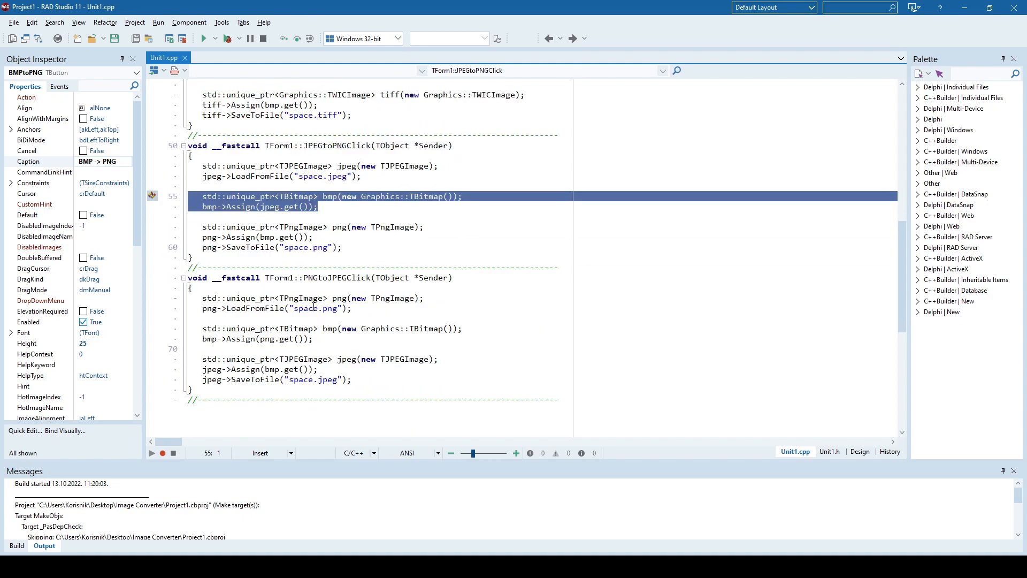
double_click(299, 297)
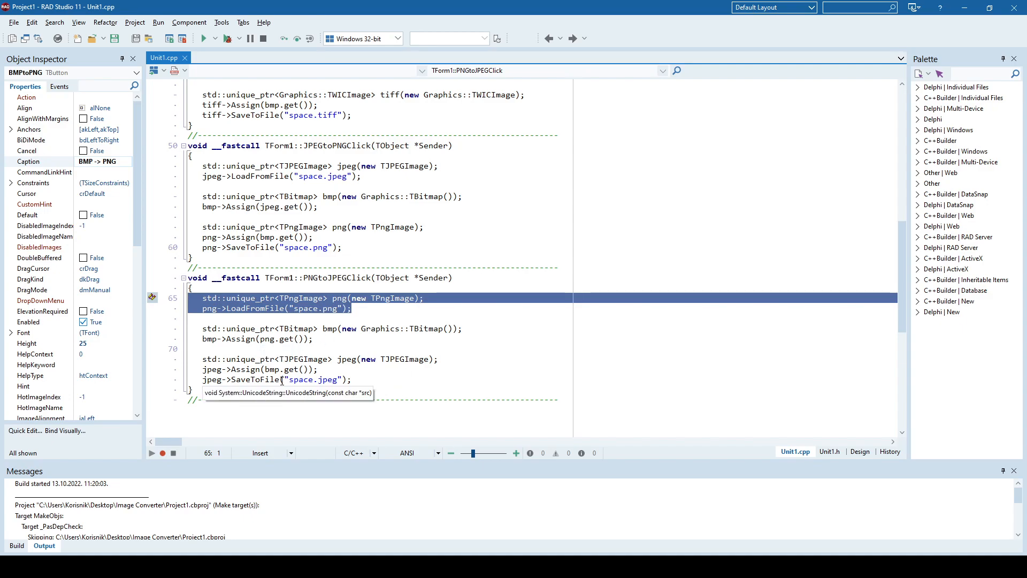
mouse_move(385, 279)
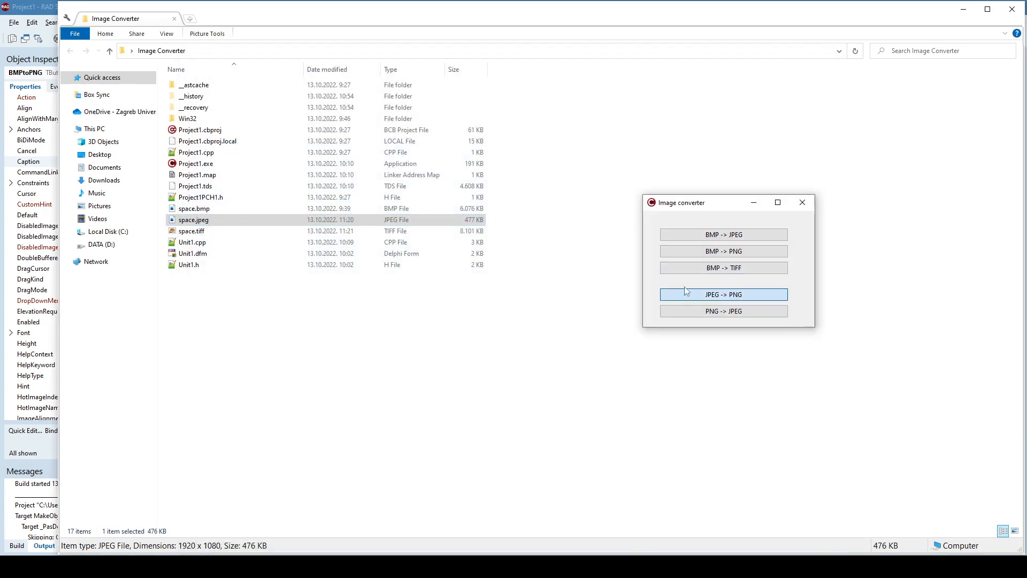
- Regenerate space.png from space.jpeg, close its preview, and remove space.jpeg from the folder
left_click(723, 294)
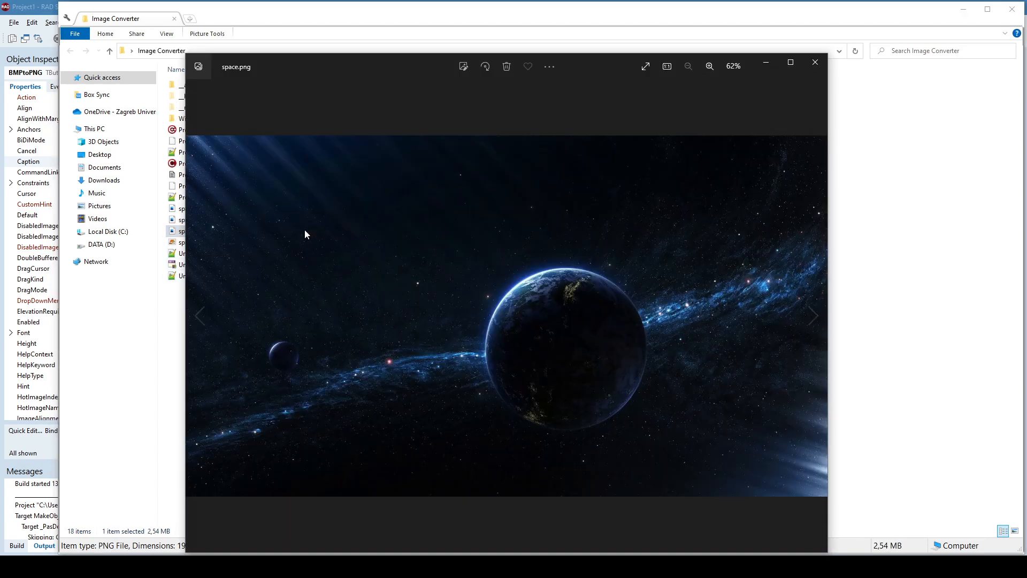
mouse_move(815, 62)
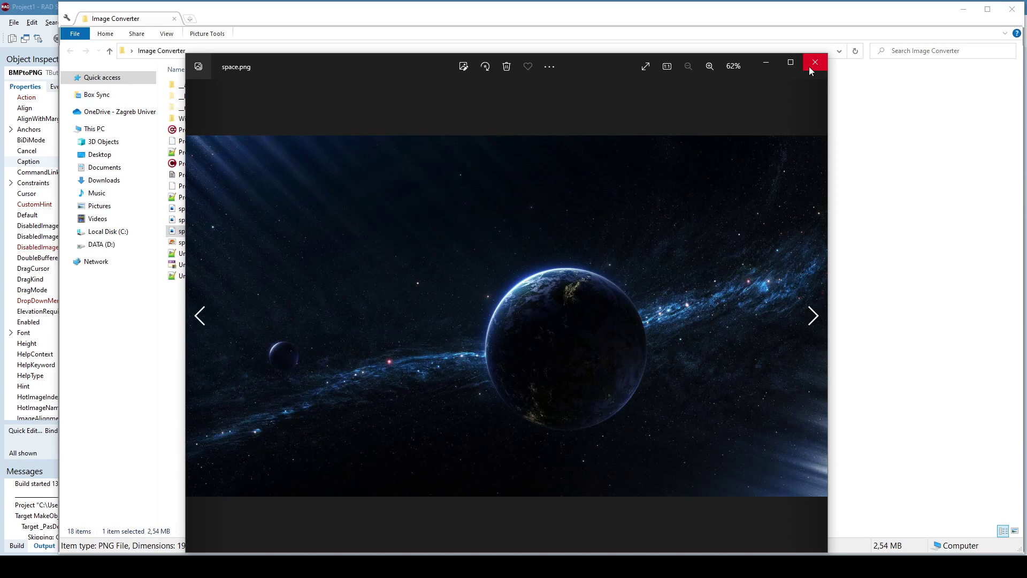
left_click(816, 62)
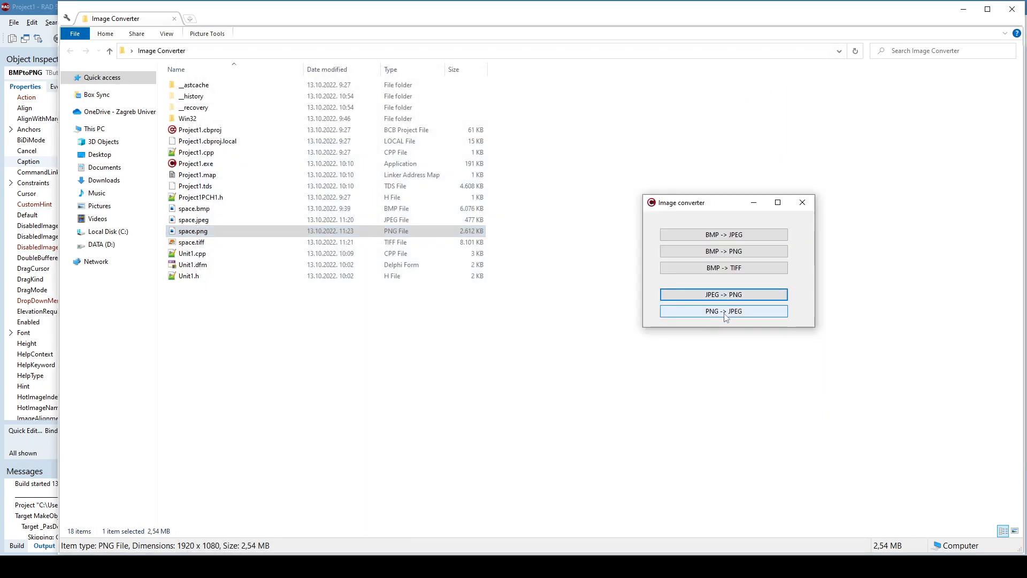
left_click(724, 310)
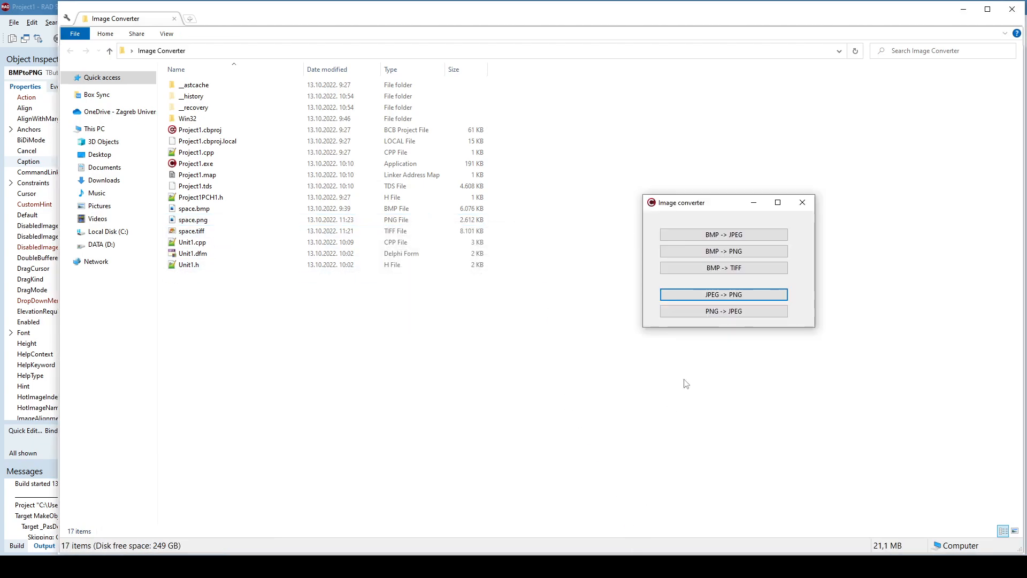
left_click(723, 310)
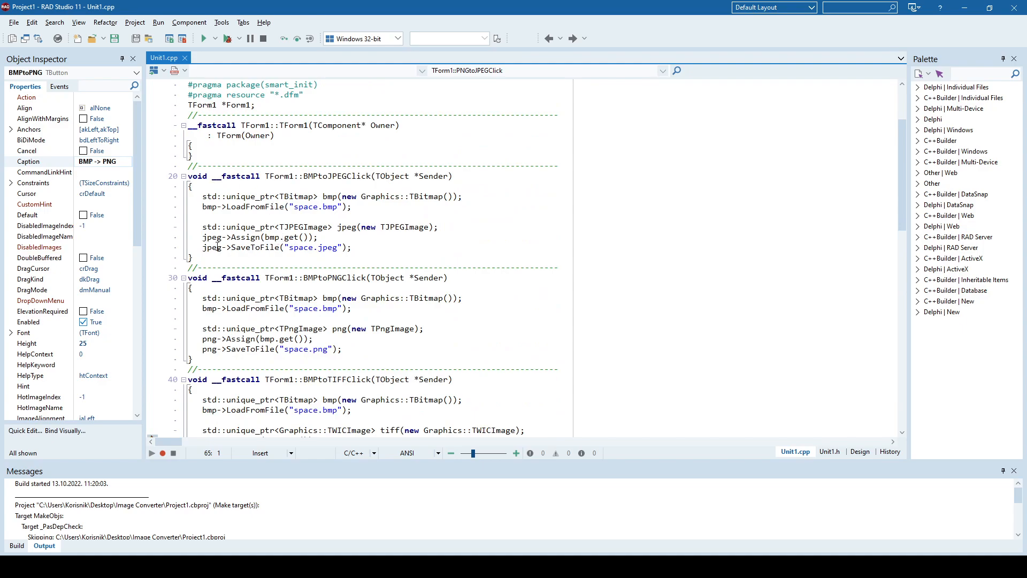
- Scroll through Unit1.cpp and return to the form's Design layout with its five buttons
double_click(212, 237)
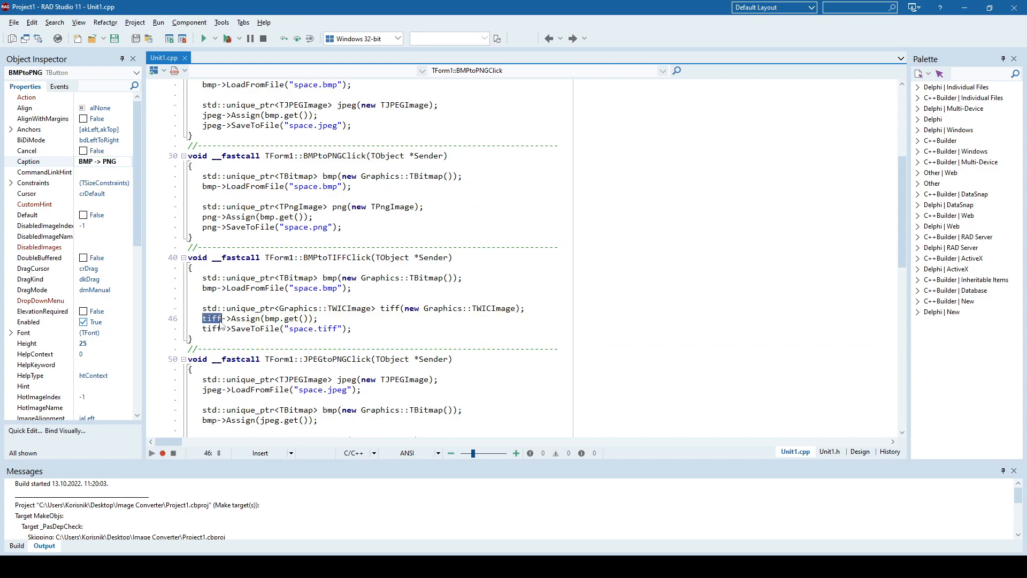
scroll("down", 3)
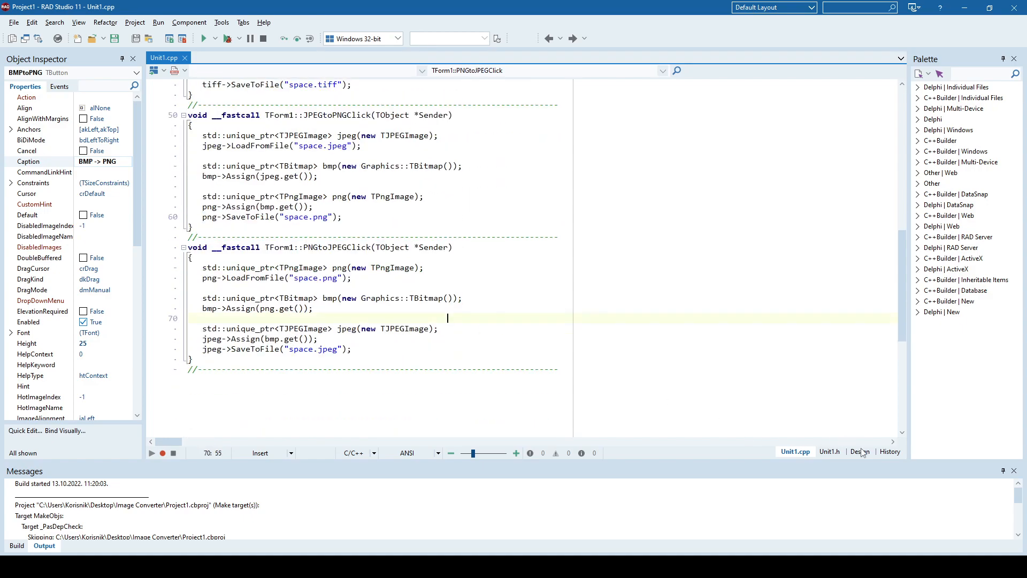
left_click(860, 451)
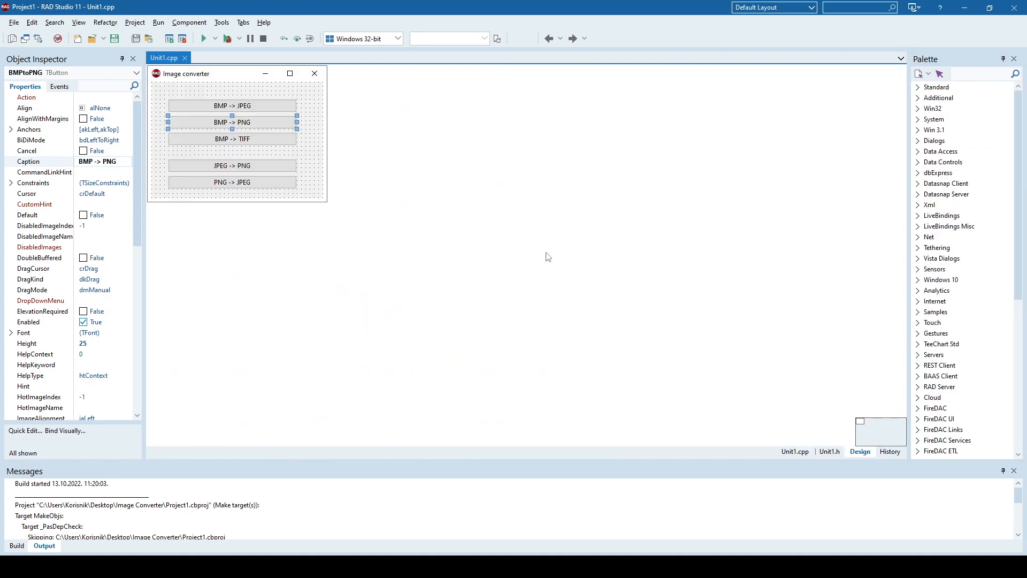